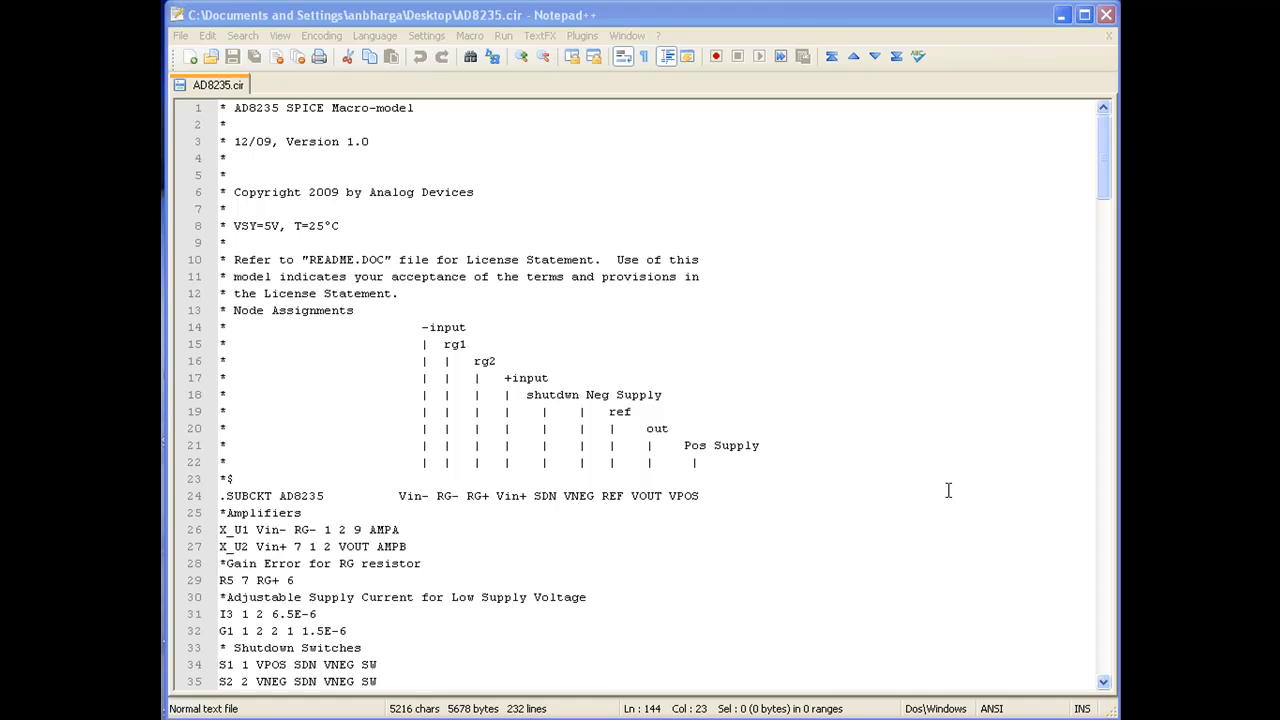
pyautogui.moveTo(550, 278)
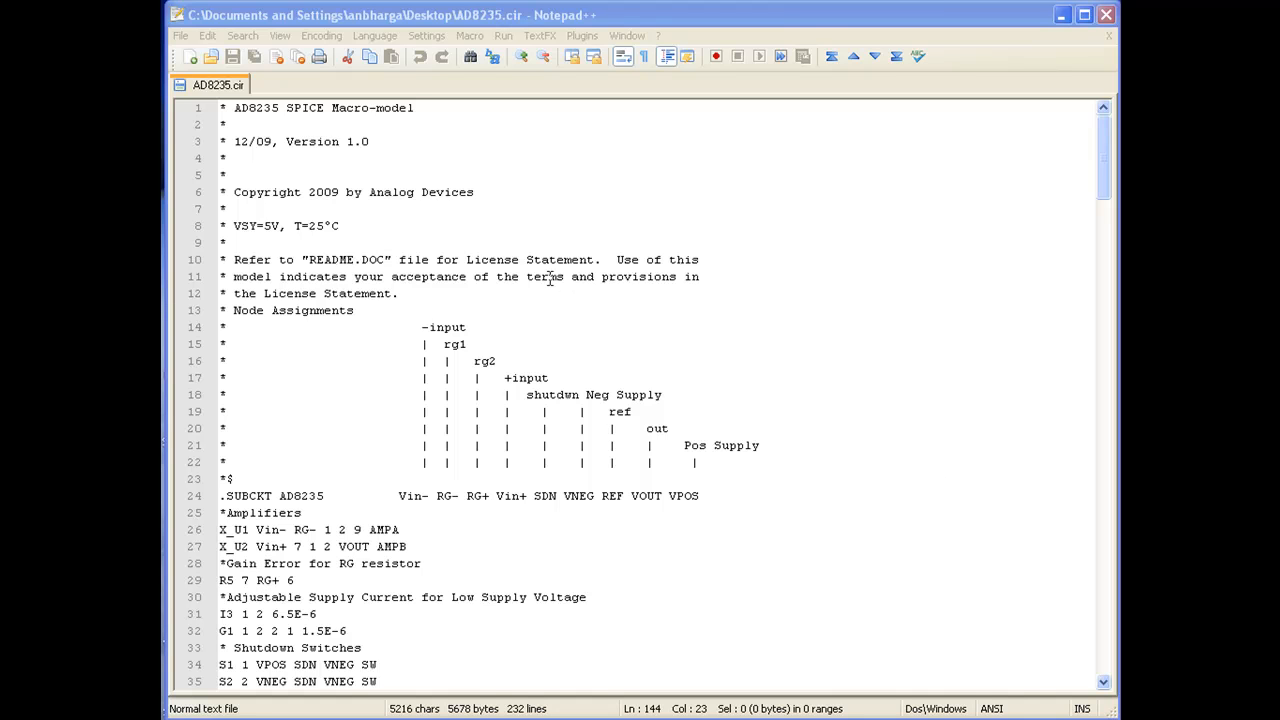
# Review the AD8235 netlist, marking the X_U1 AMPA line, AMPB name and .SUBCKT AD8235 definition.
pyautogui.click(284, 108)
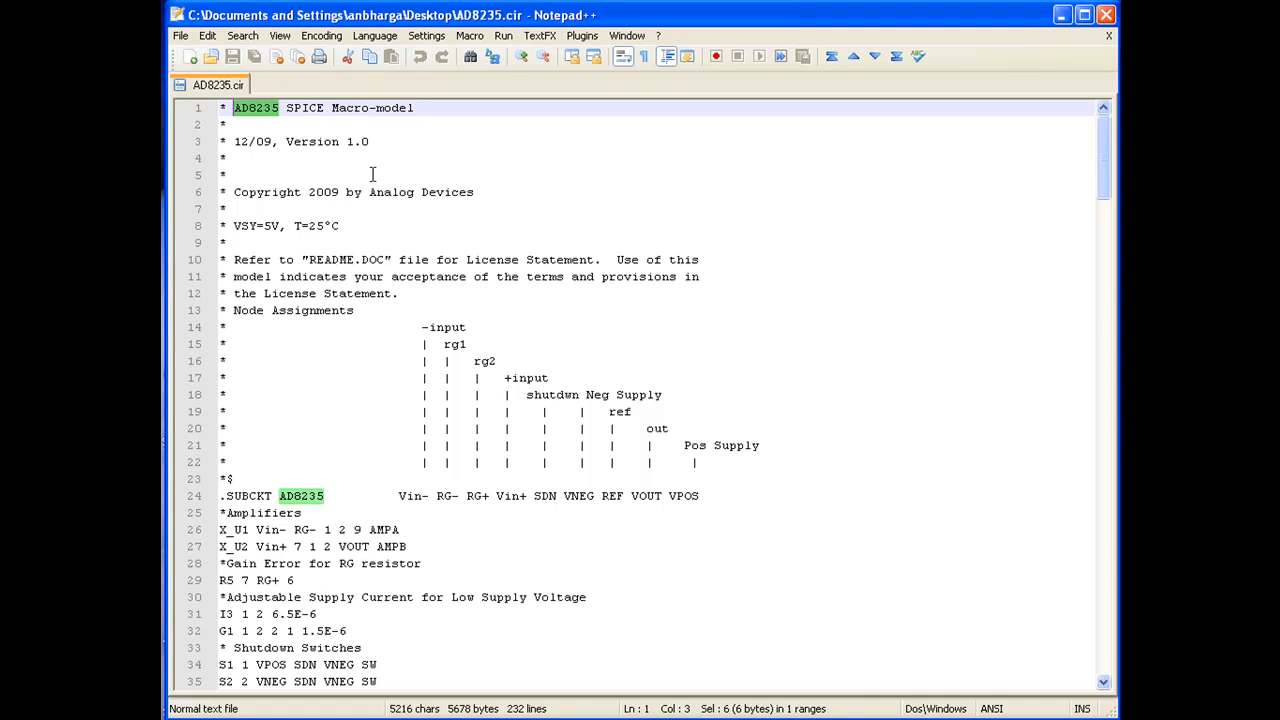
pyautogui.click(620, 260)
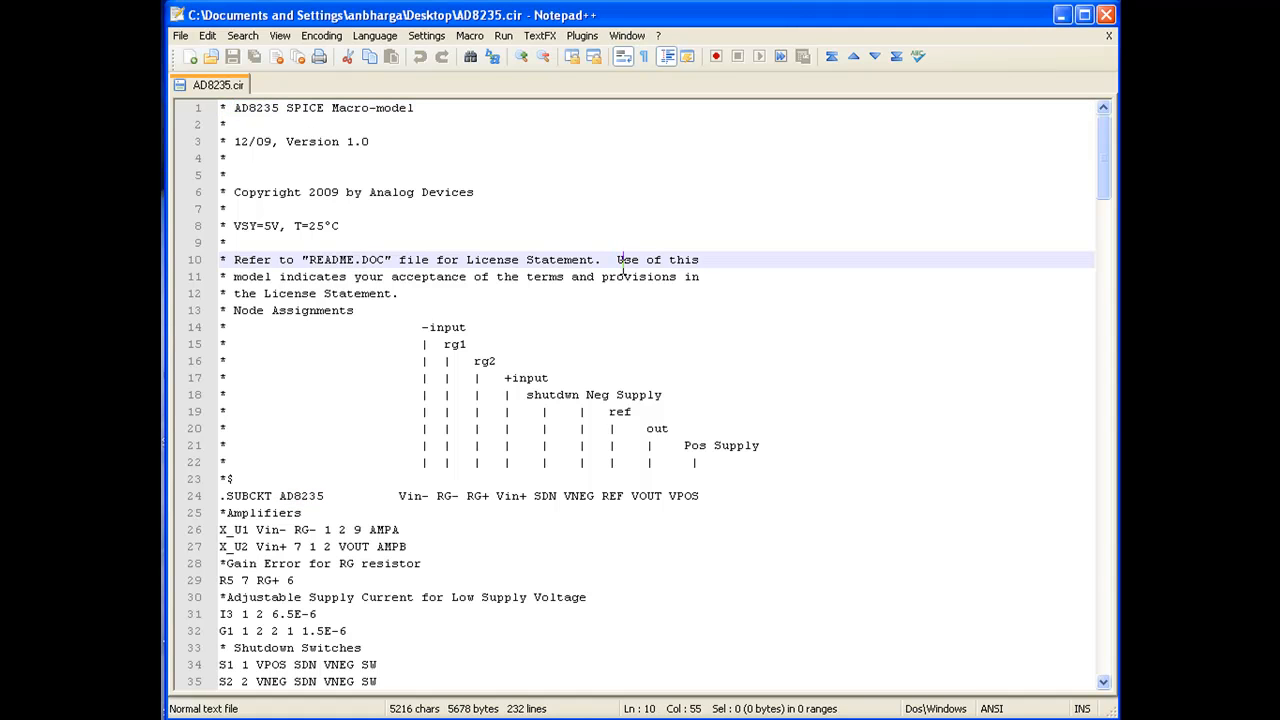
pyautogui.scroll(-3)
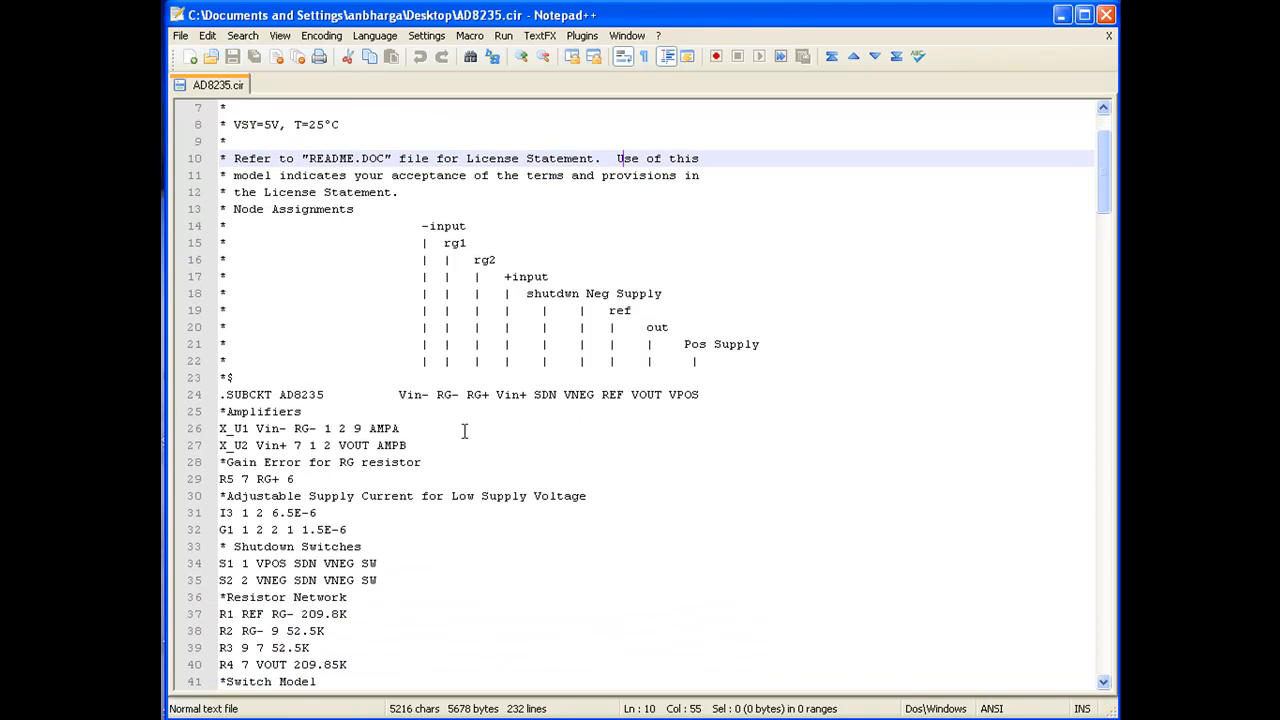
pyautogui.doubleClick(304, 394)
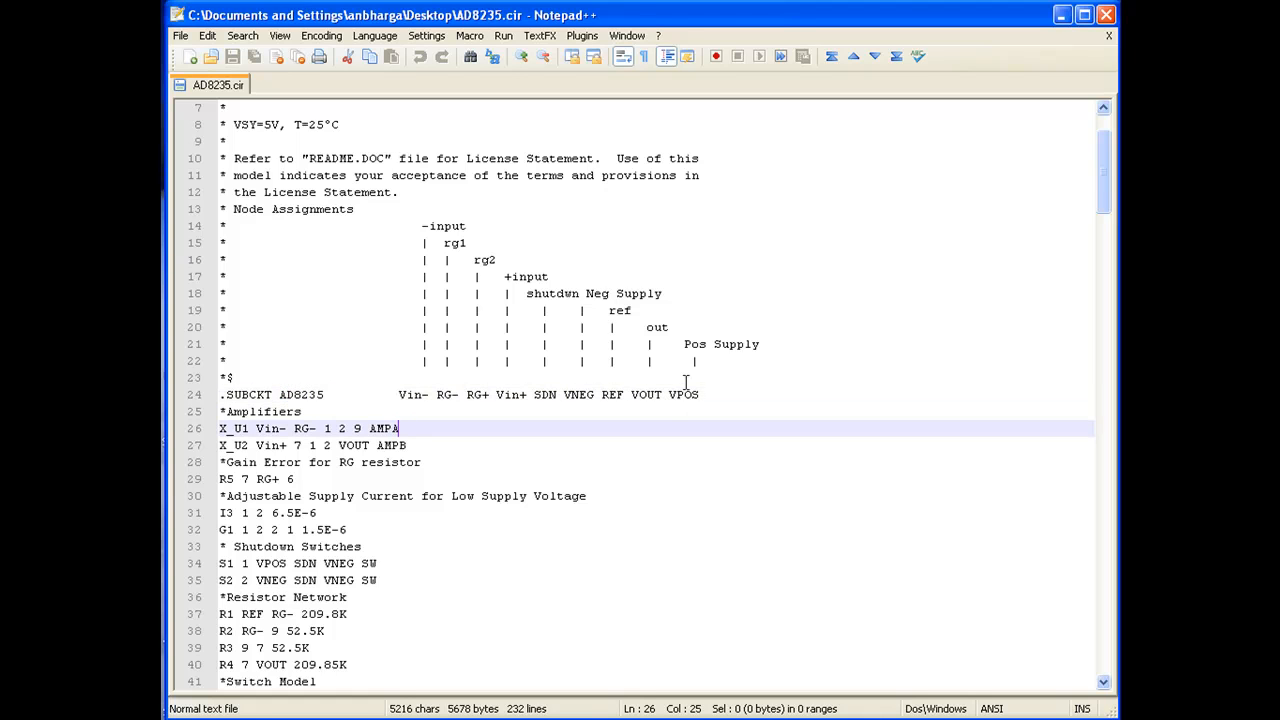
pyautogui.moveTo(570, 476)
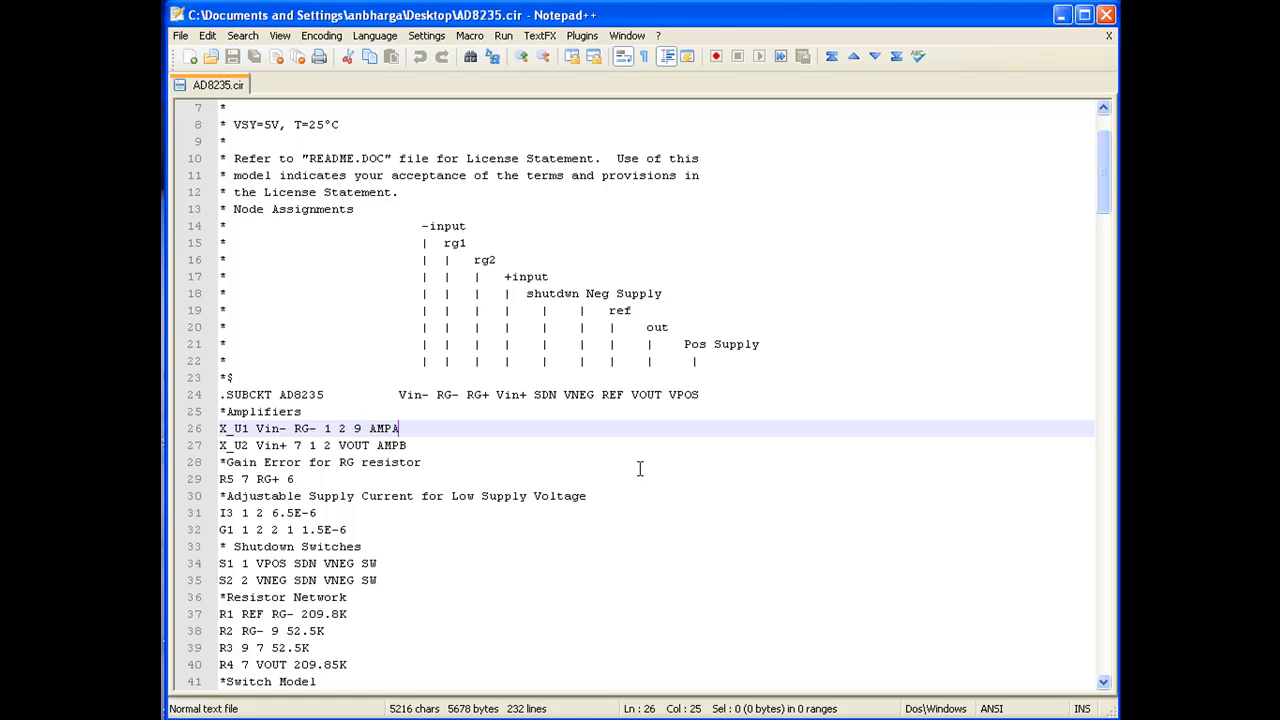
pyautogui.moveTo(364, 444)
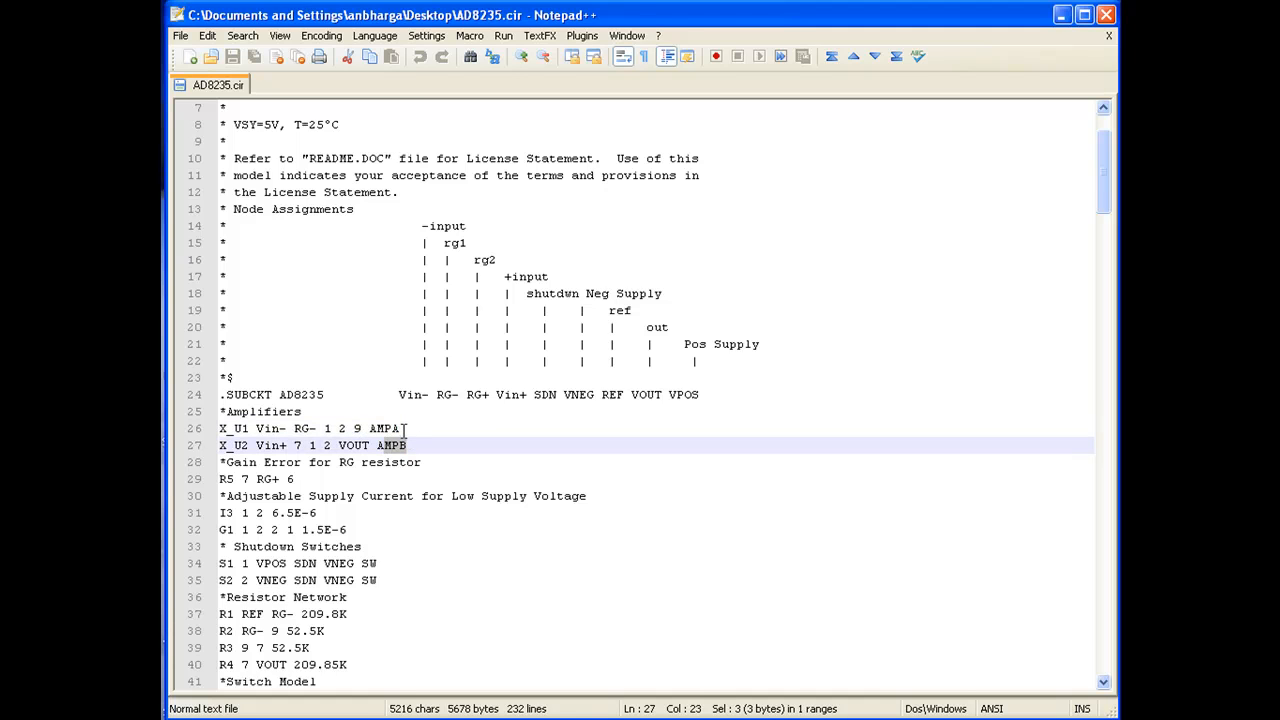
pyautogui.click(400, 428)
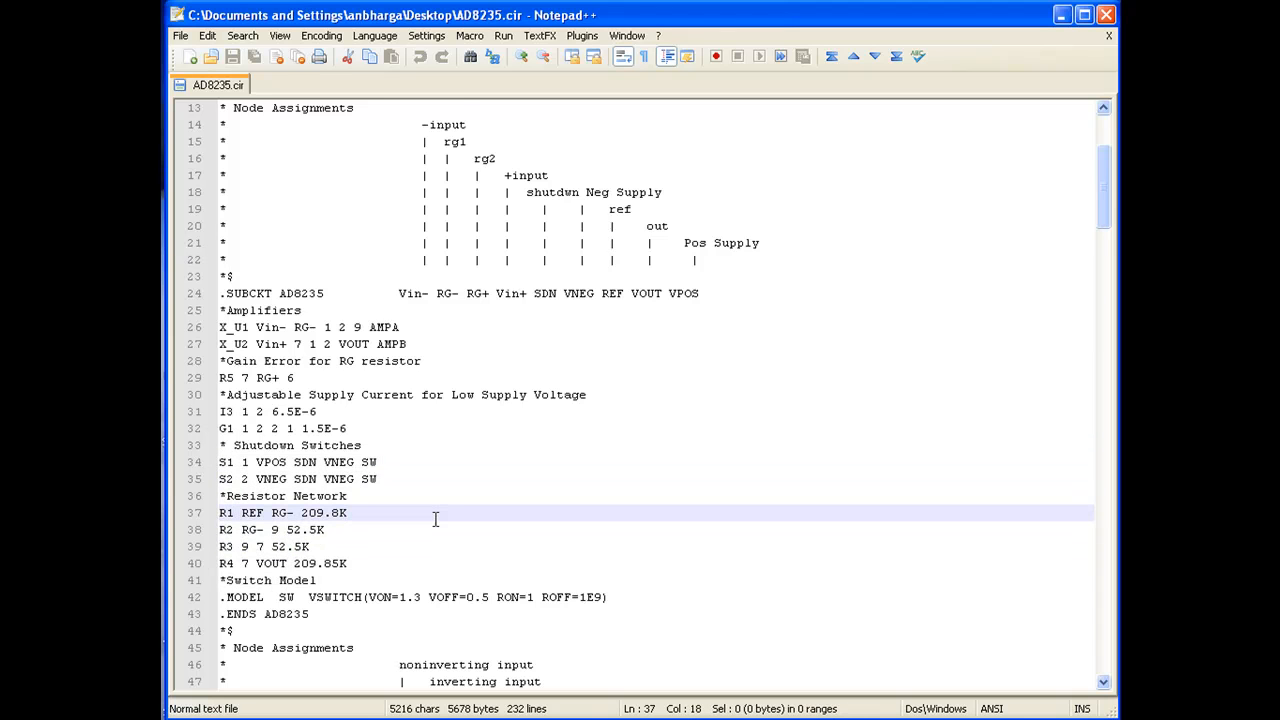
pyautogui.scroll(-3)
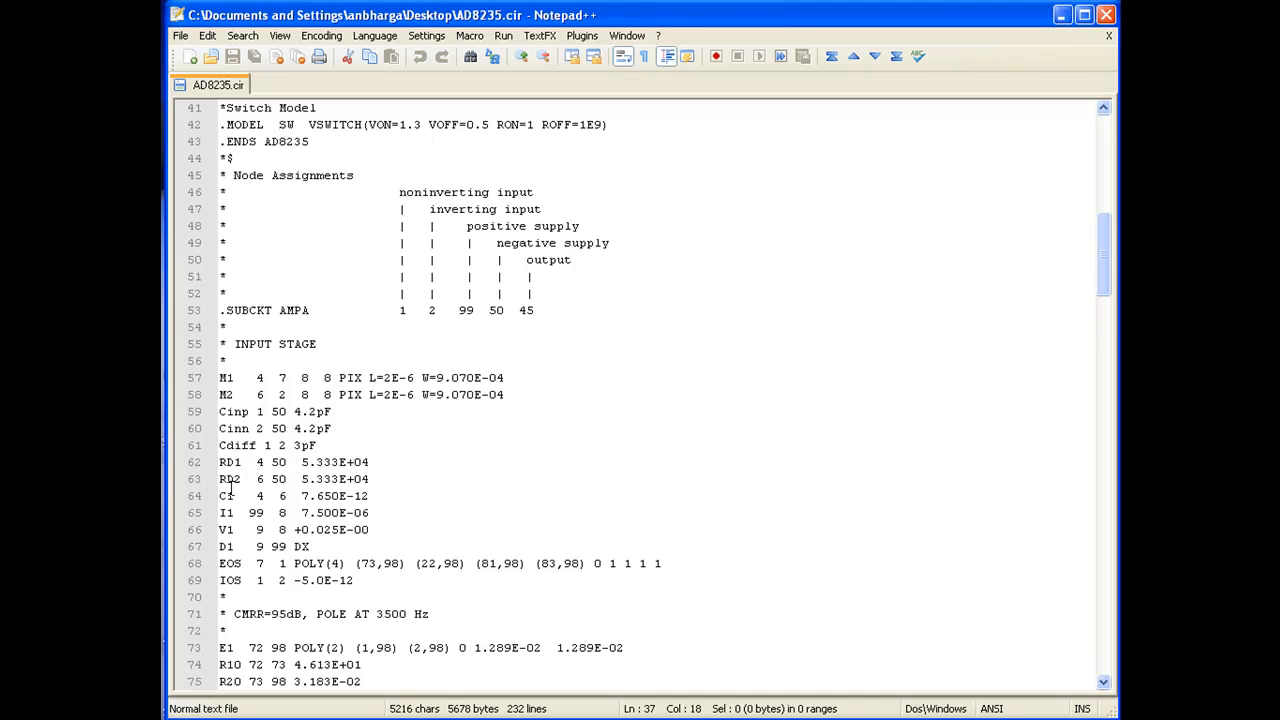
pyautogui.moveTo(364, 548)
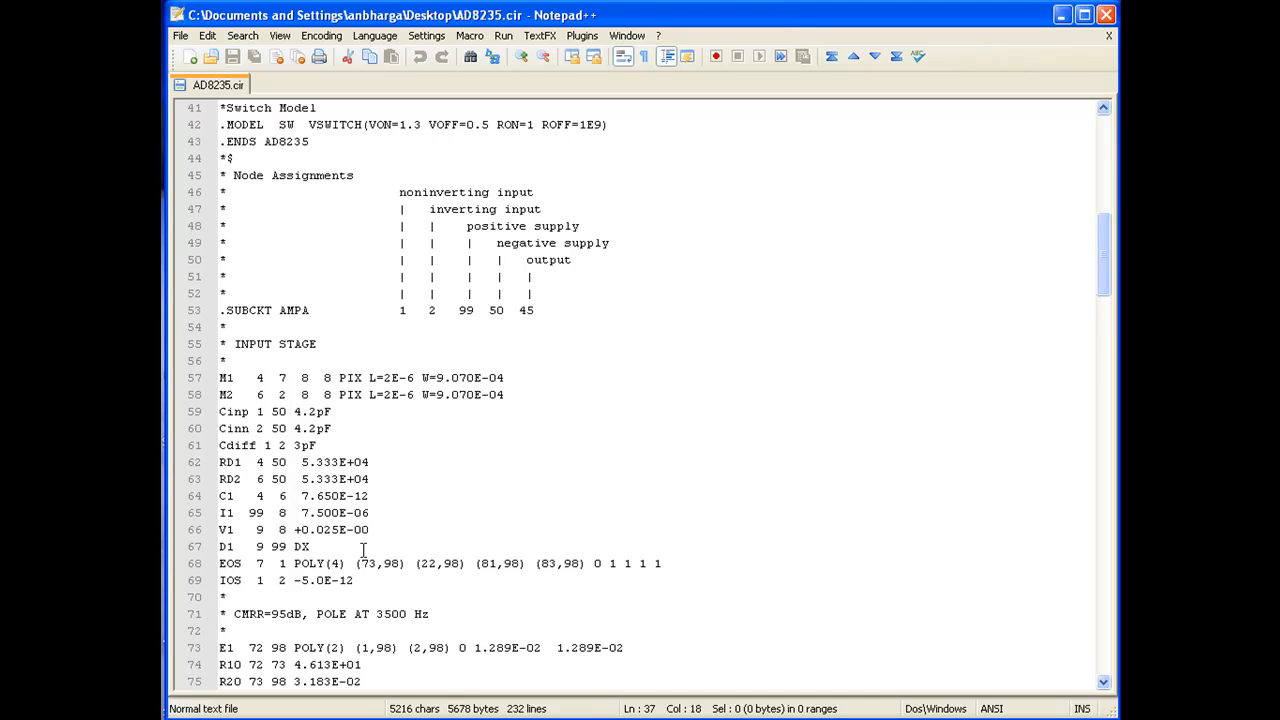
pyautogui.moveTo(404, 516)
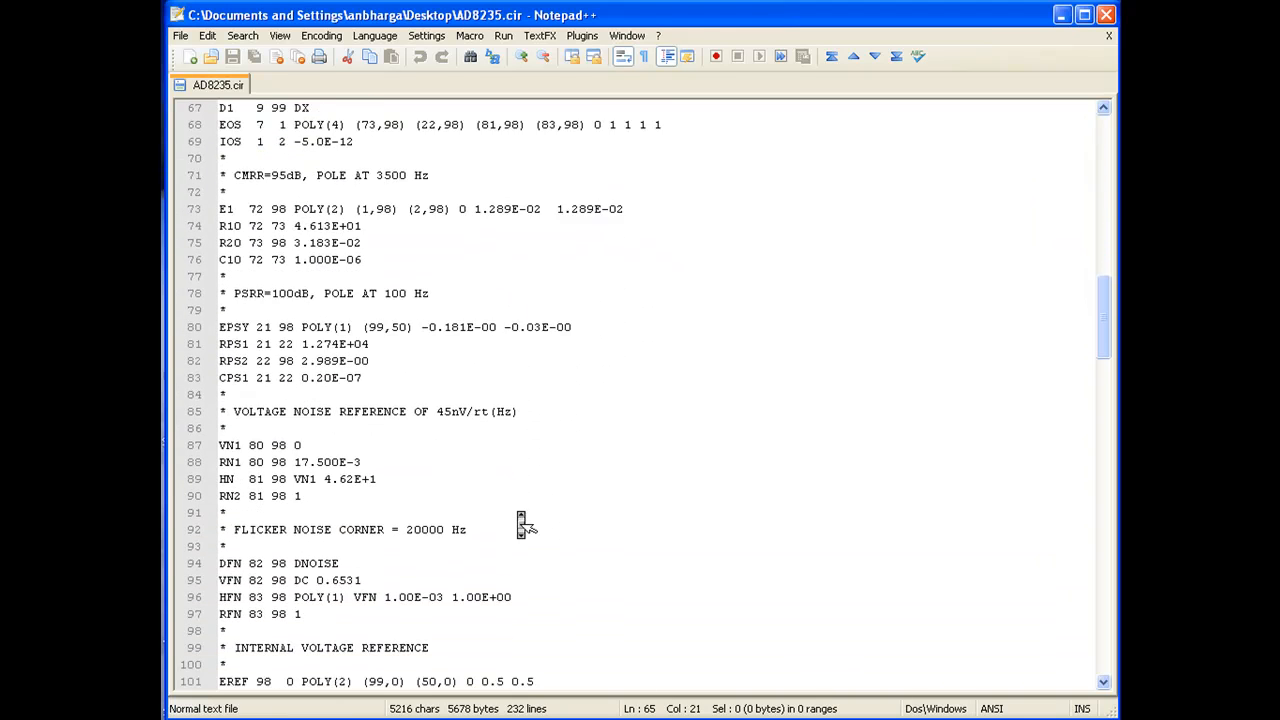
pyautogui.scroll(-3)
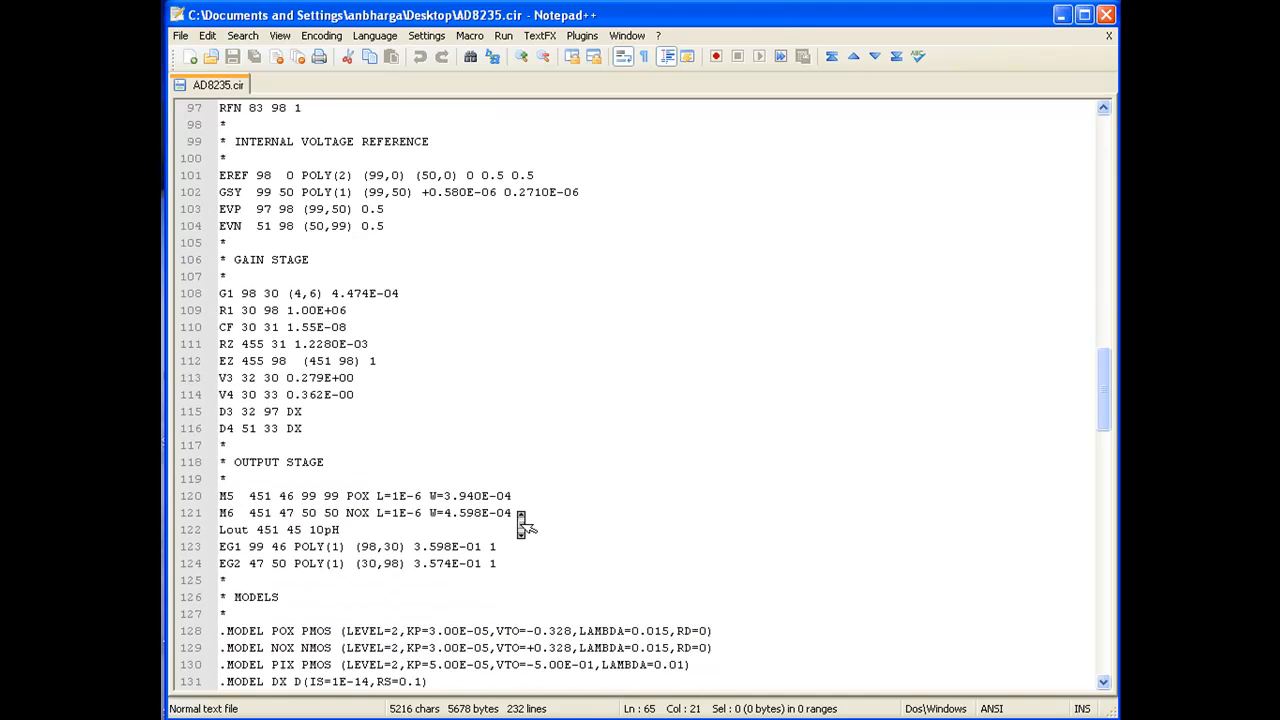
pyautogui.scroll(-3)
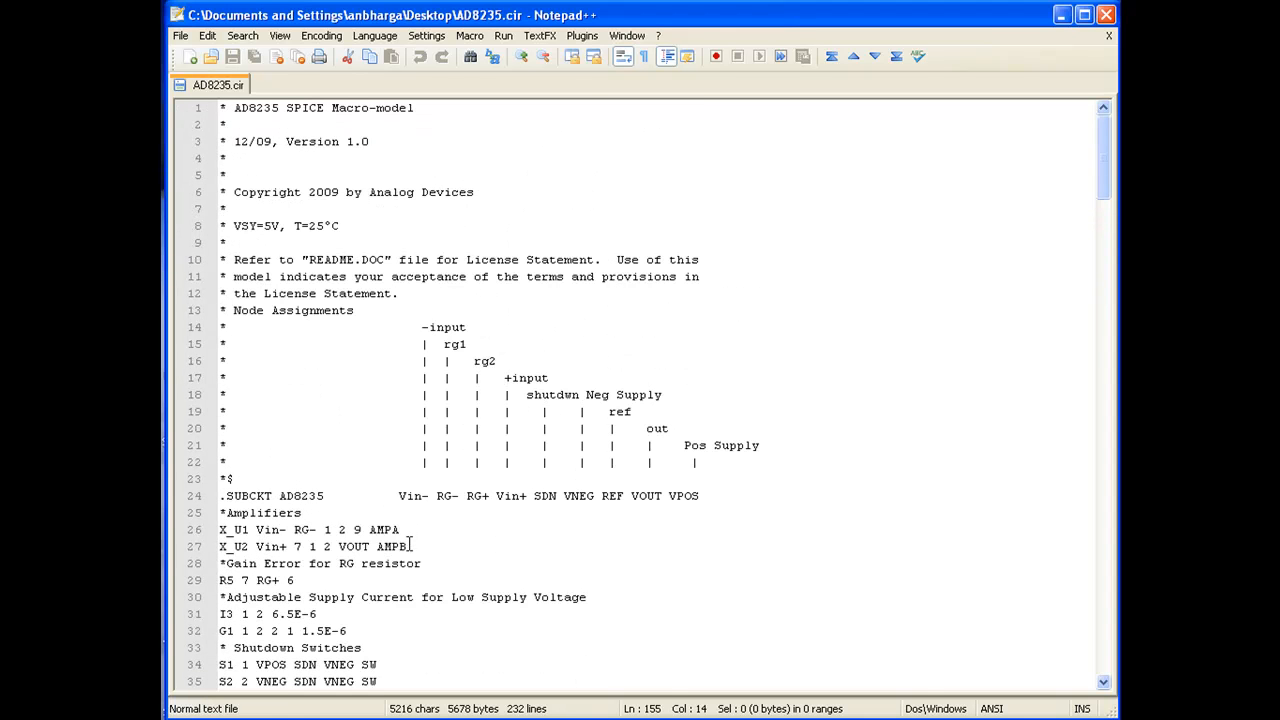
pyautogui.click(332, 496)
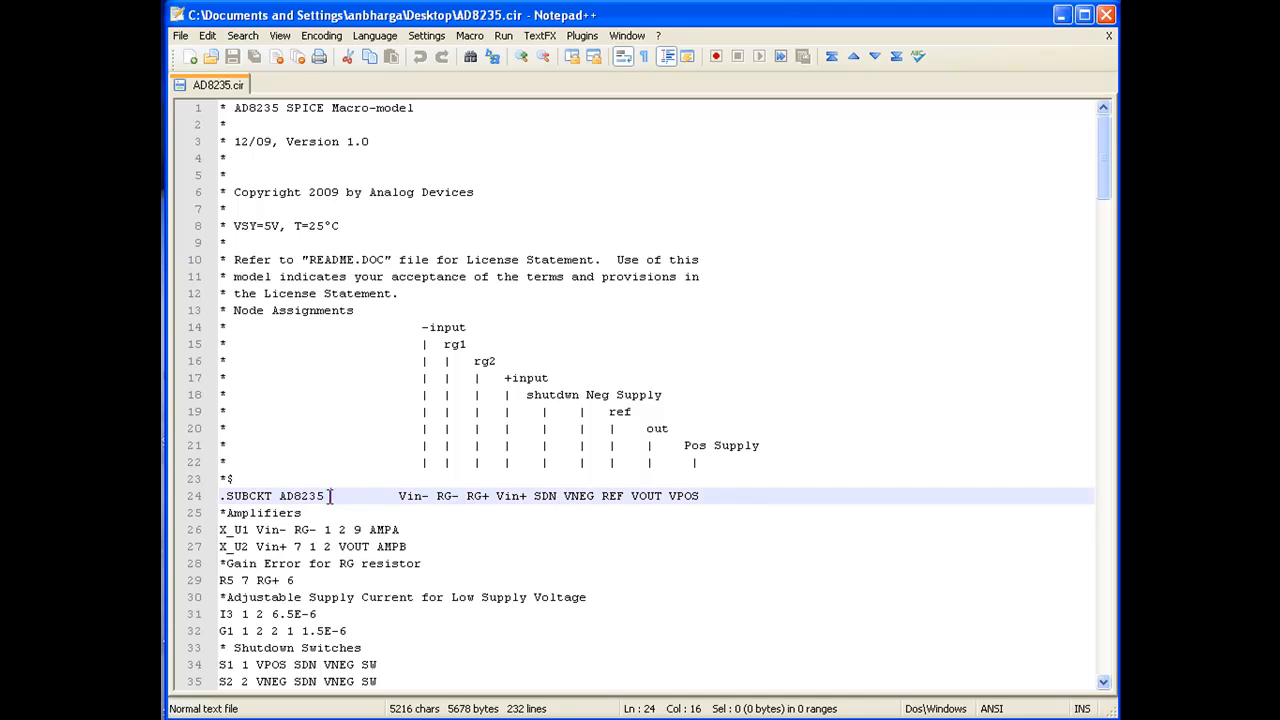
pyautogui.doubleClick(300, 496)
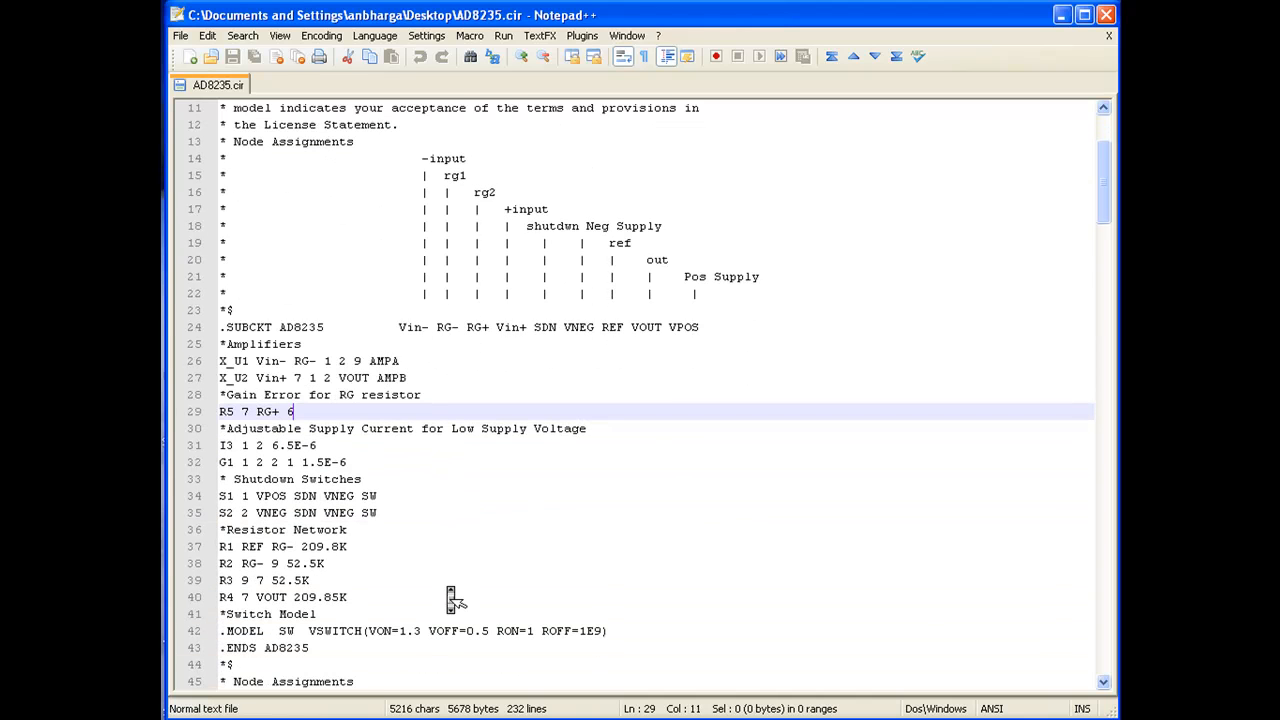
pyautogui.moveTo(344, 600)
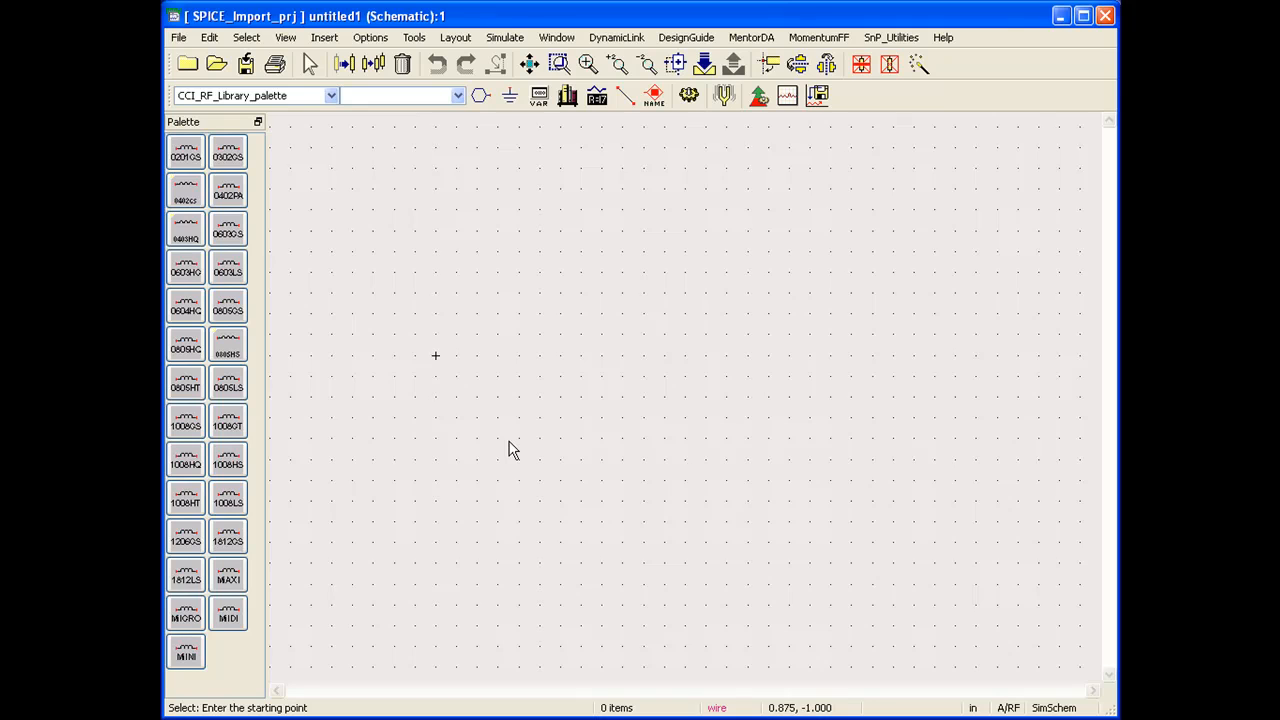
pyautogui.moveTo(446, 360)
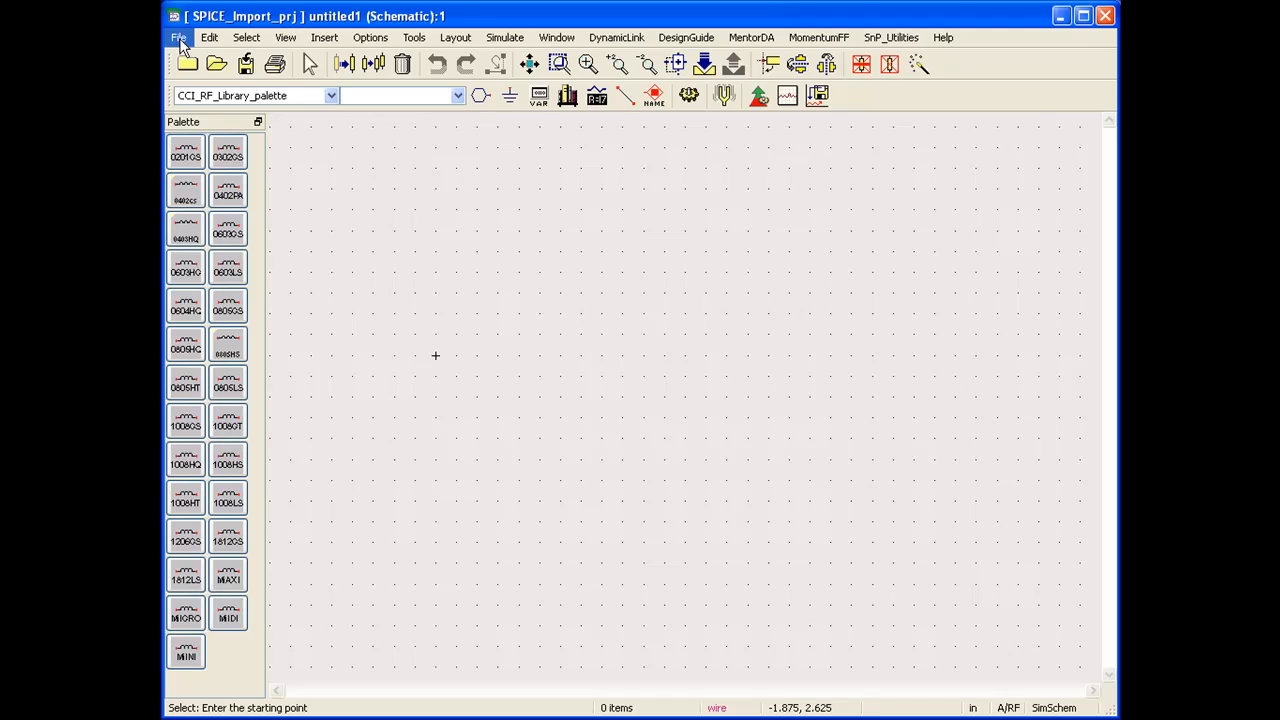
# Start a file import and set the Input Netlist Dialect to PSPICE in More Options.
pyautogui.click(180, 36)
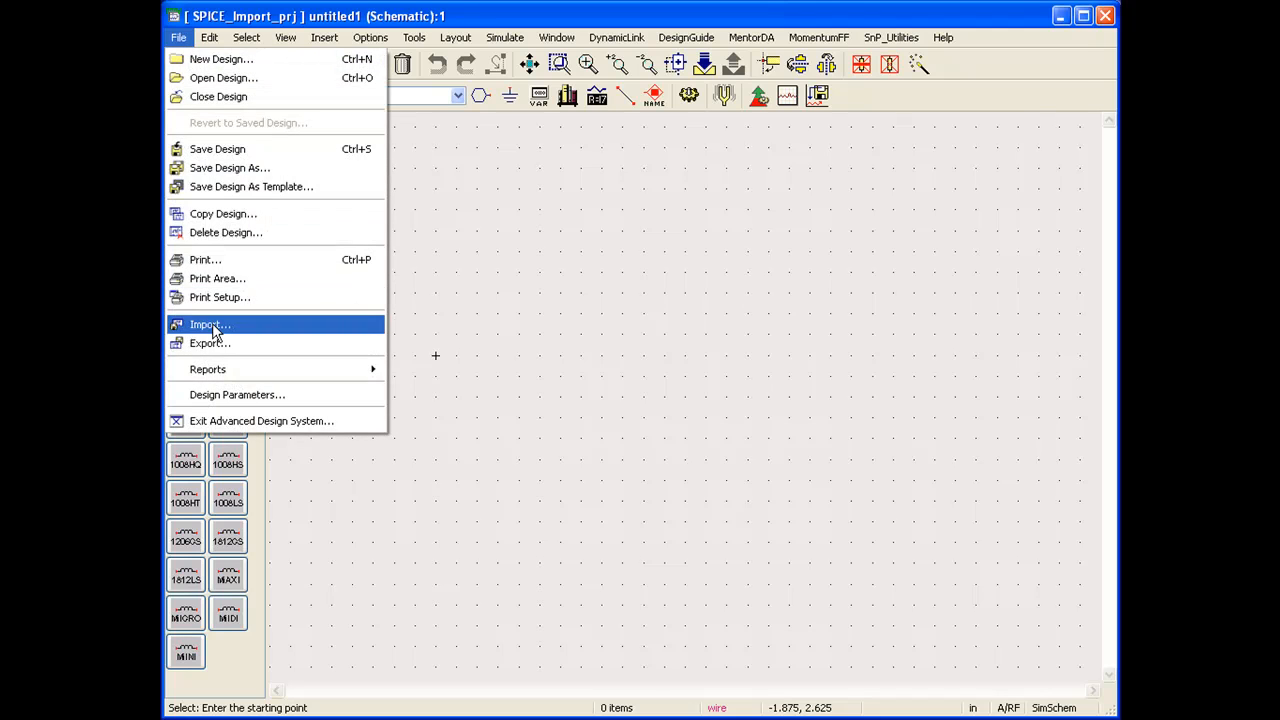
pyautogui.click(210, 324)
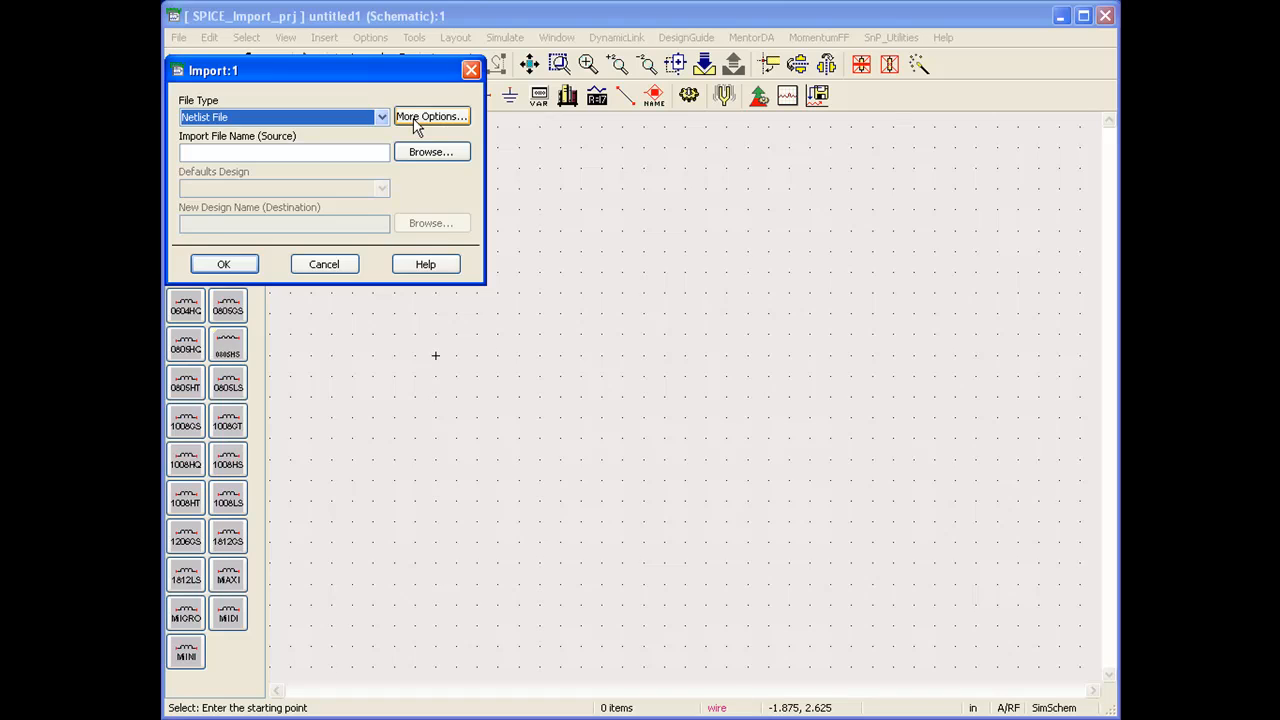
pyautogui.click(432, 116)
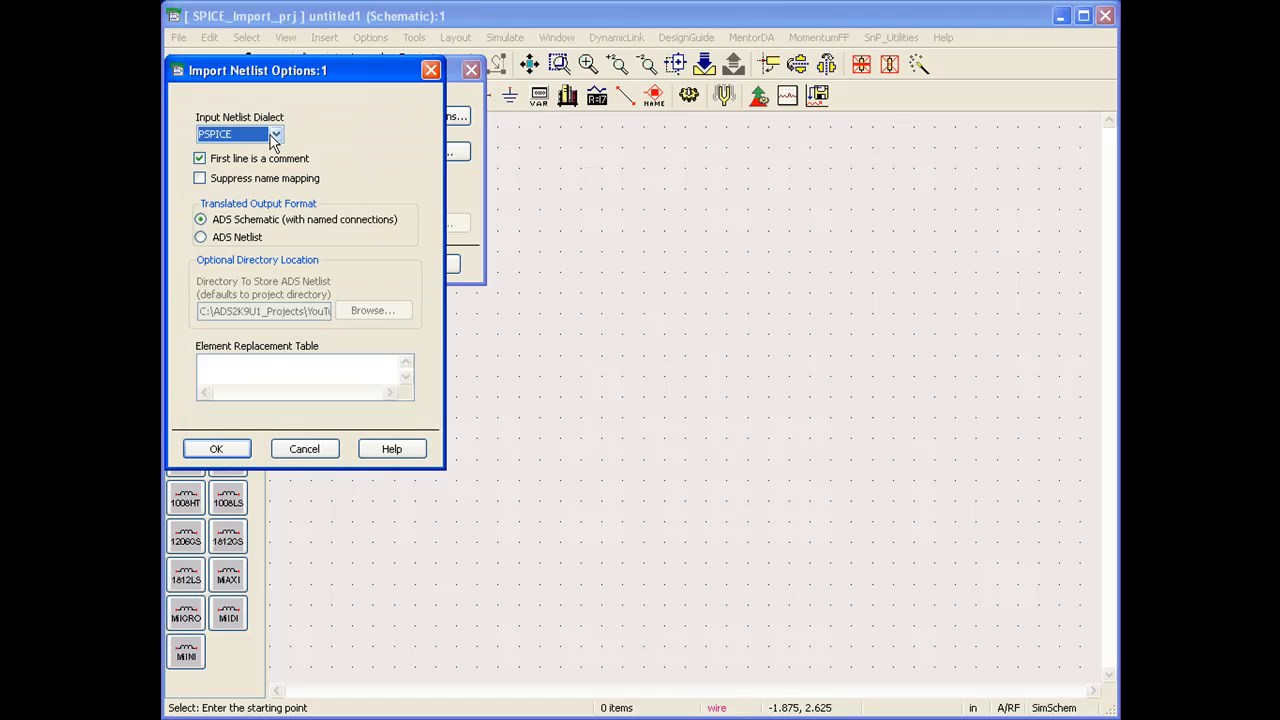
pyautogui.click(276, 134)
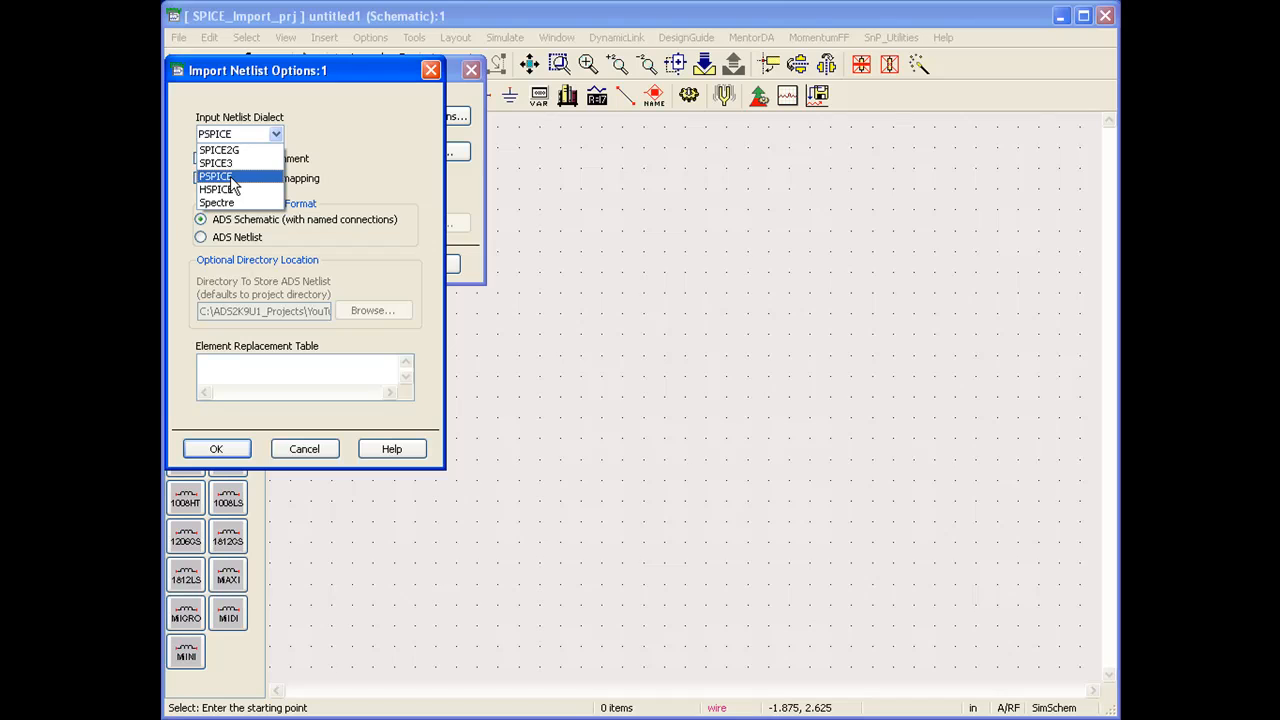
pyautogui.click(216, 176)
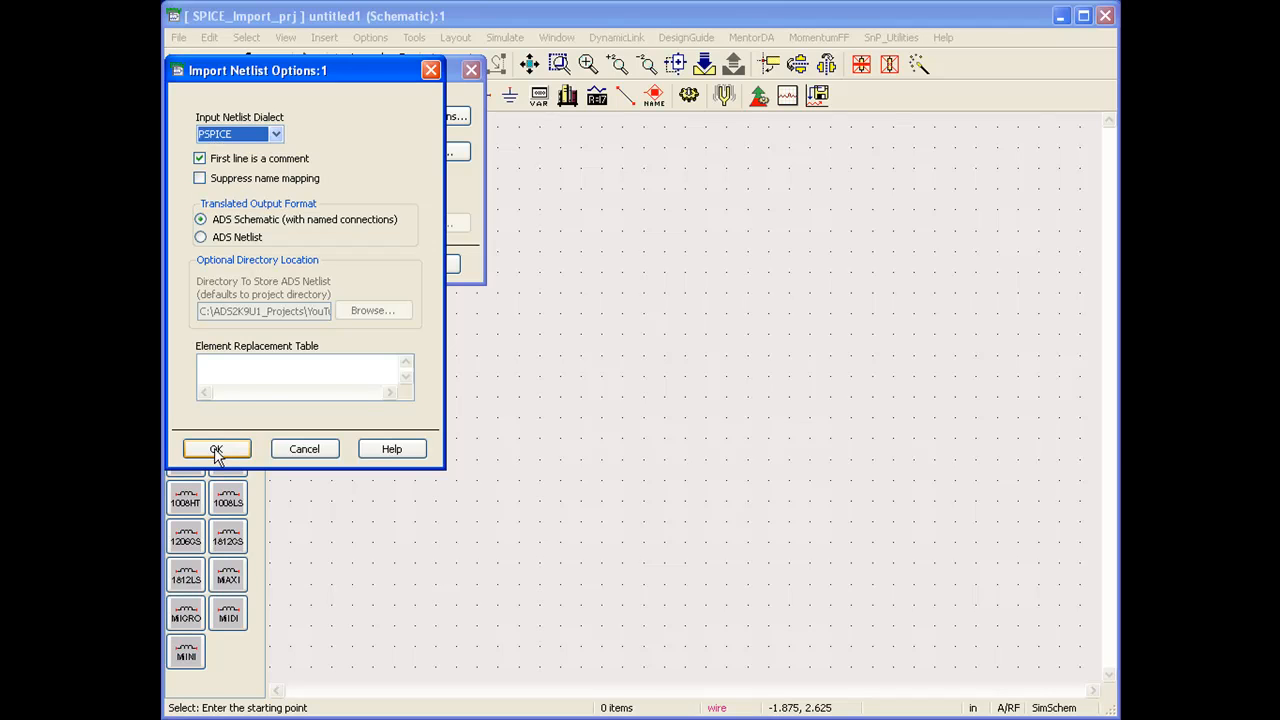
# Browse to AD8235.cir as the netlist import source and confirm to run the import.
pyautogui.click(216, 448)
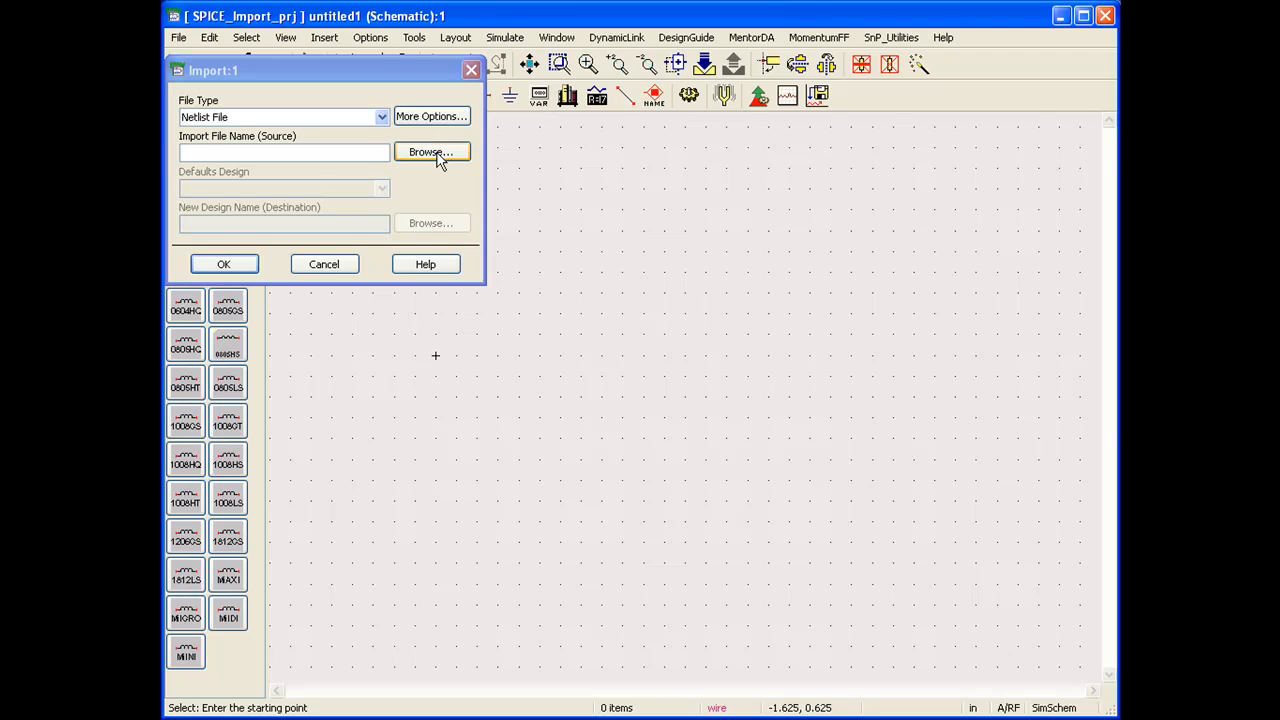
pyautogui.click(432, 152)
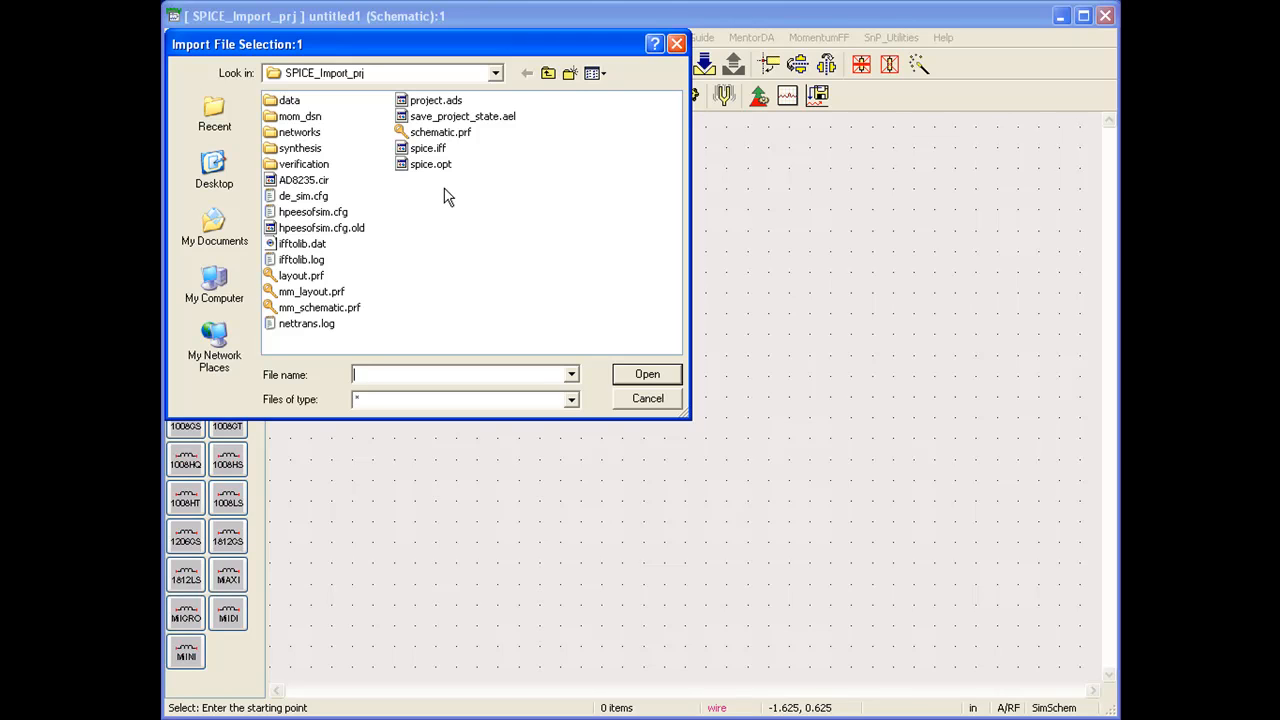
pyautogui.click(304, 180)
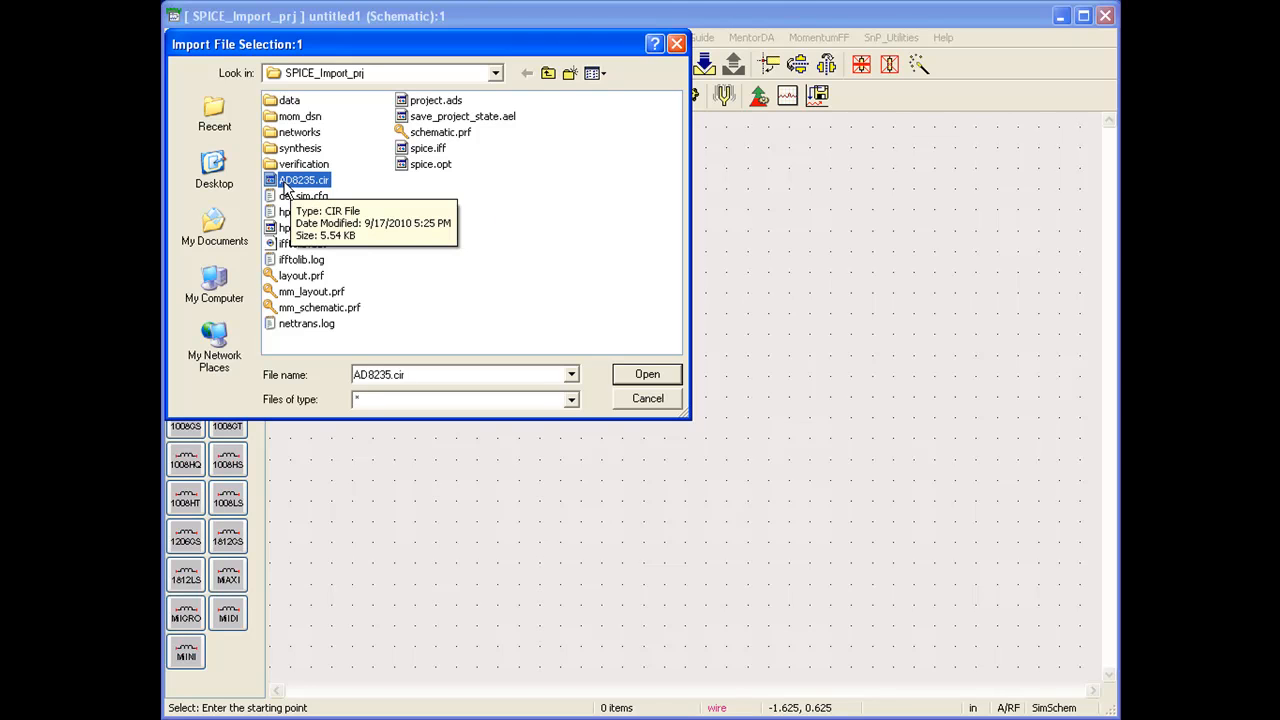
pyautogui.moveTo(320, 190)
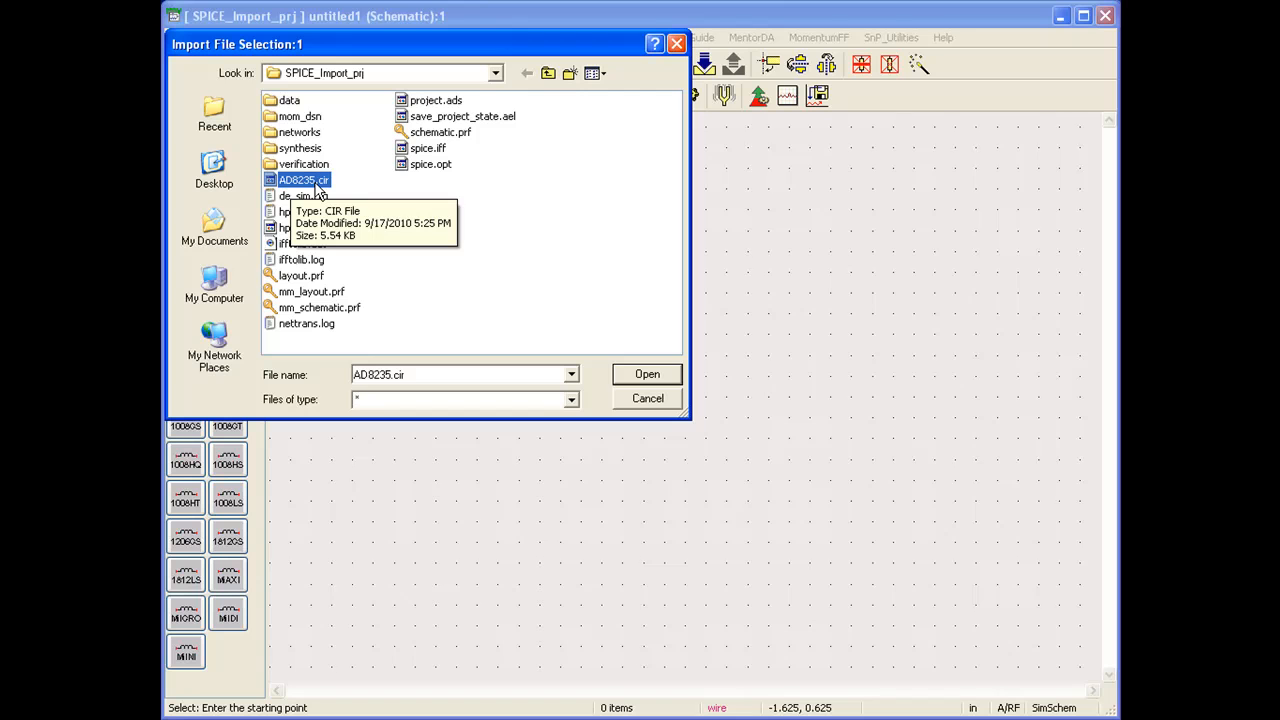
pyautogui.moveTo(600, 344)
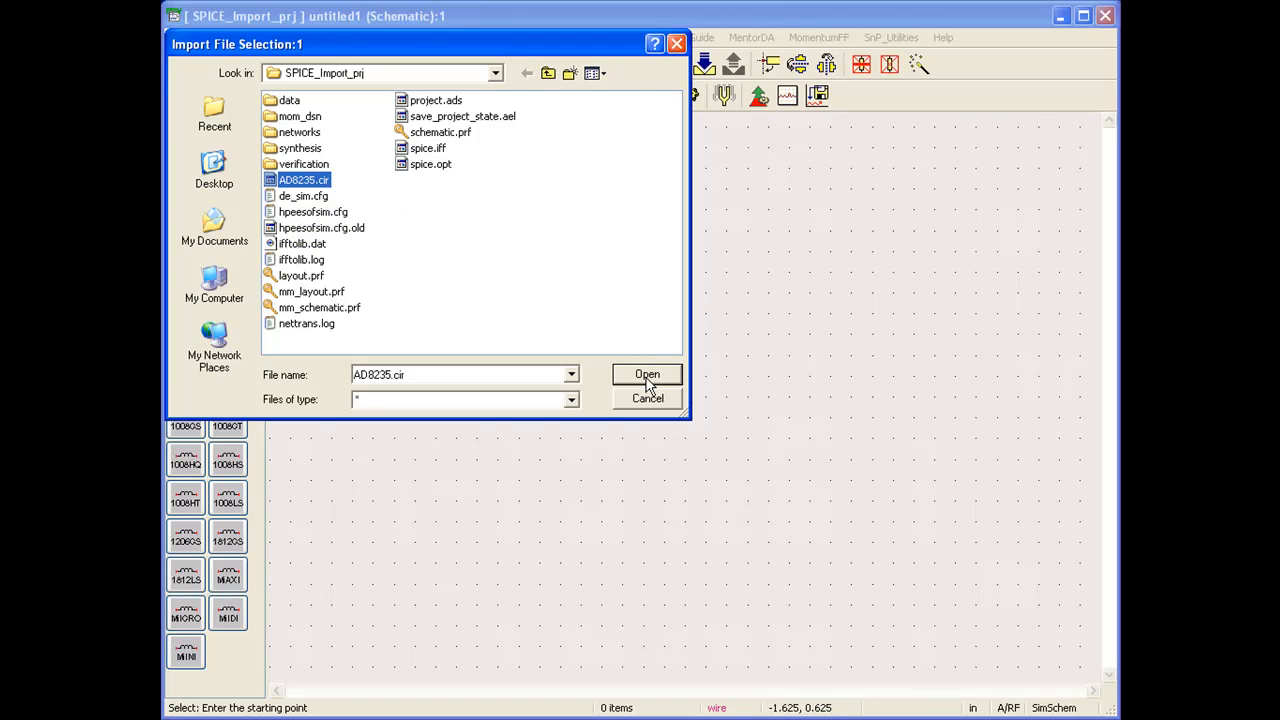
pyautogui.click(648, 374)
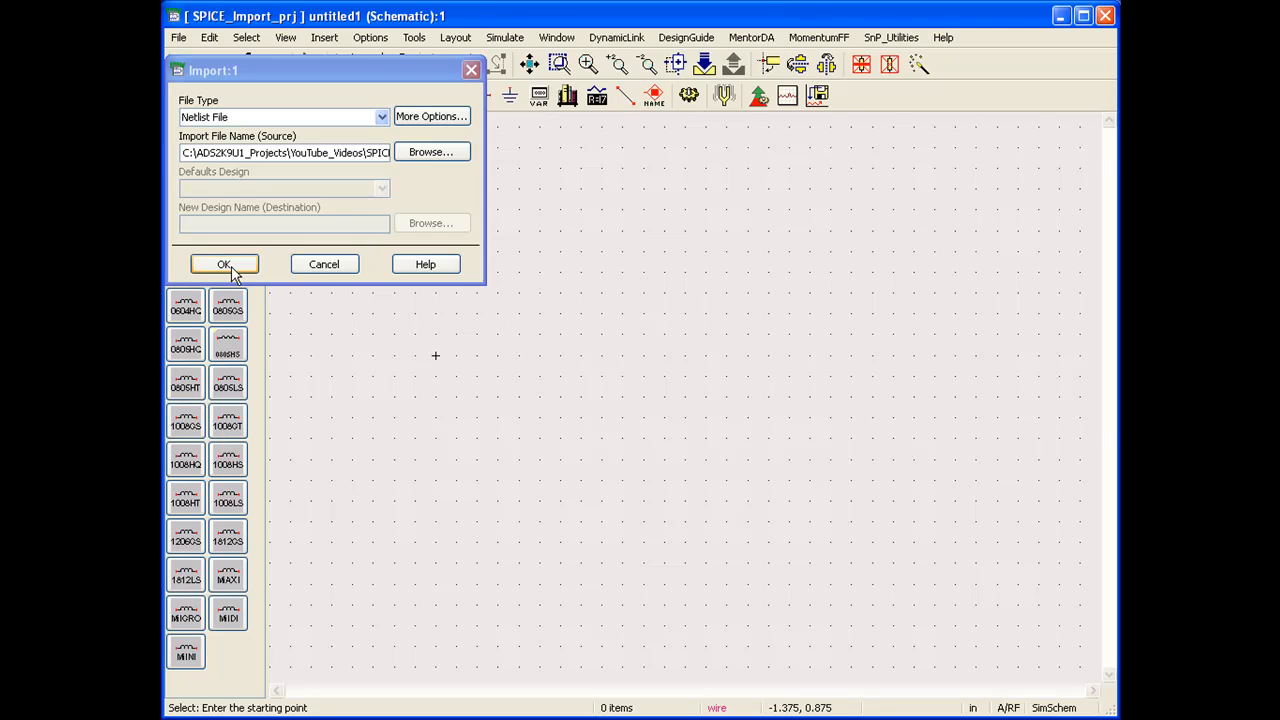
pyautogui.click(224, 264)
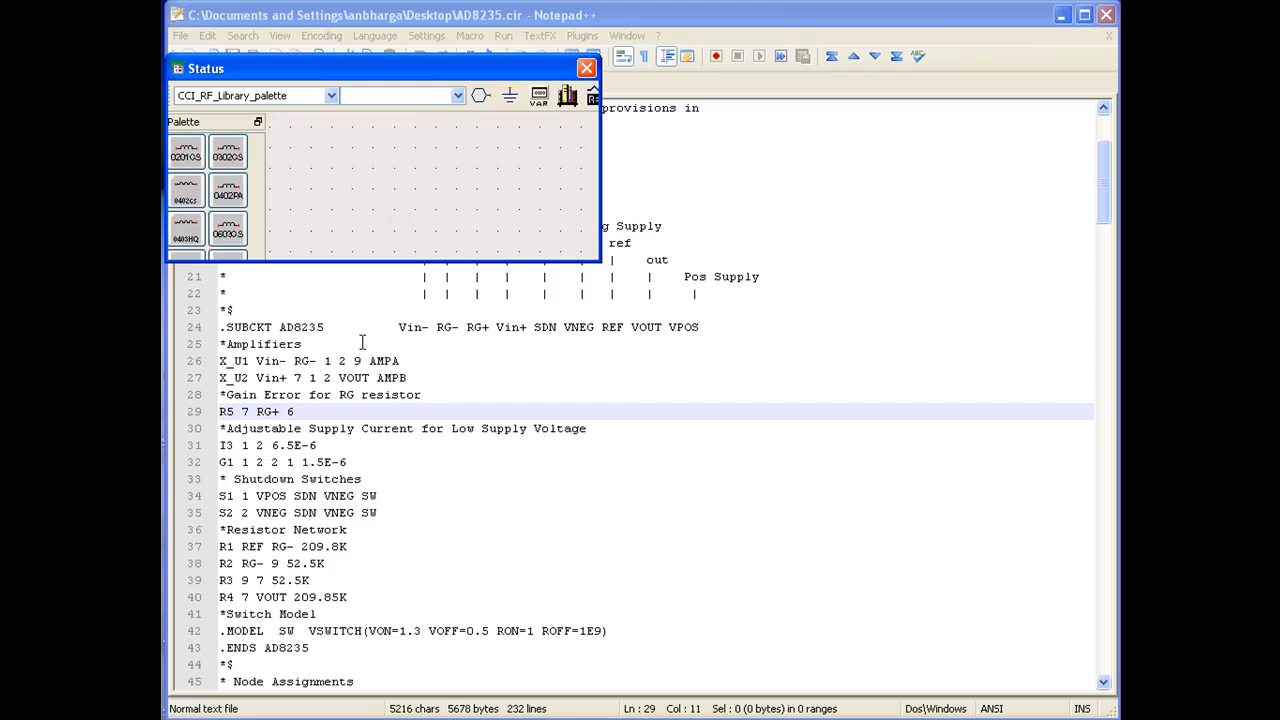
pyautogui.moveTo(572, 352)
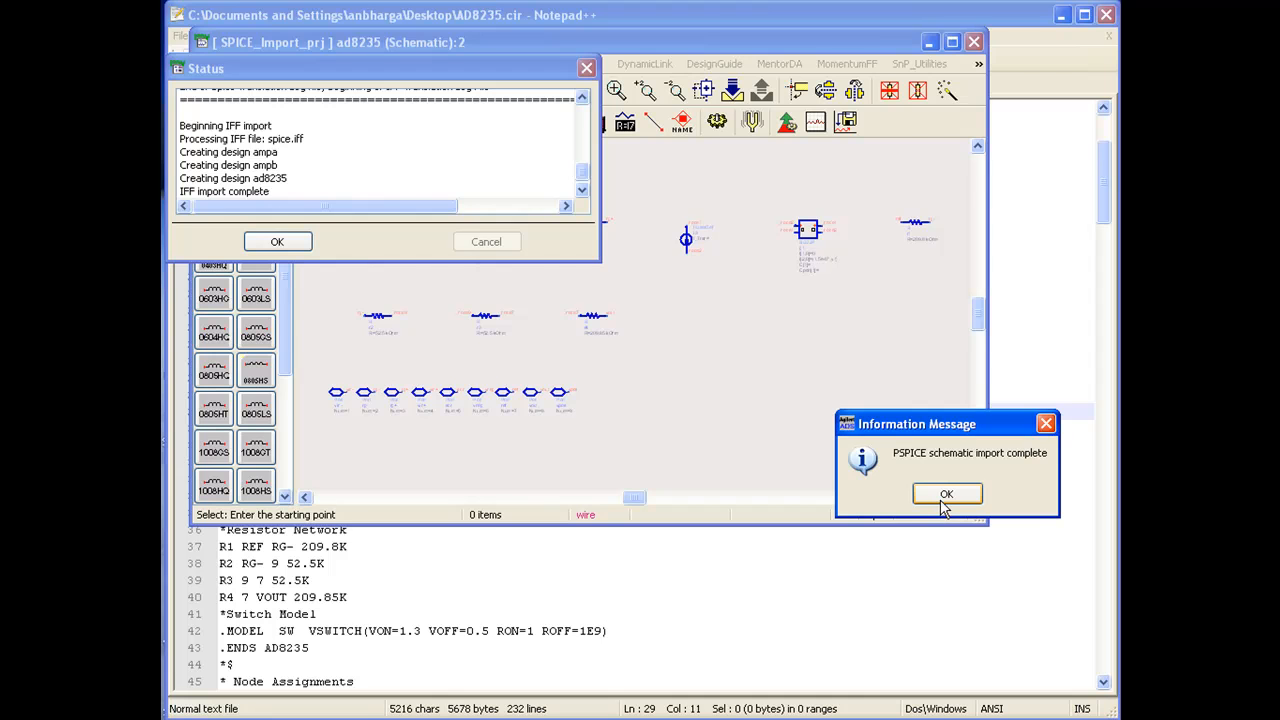
# Acknowledge the 'PSPICE schematic import complete' message and close the Status window.
pyautogui.click(946, 492)
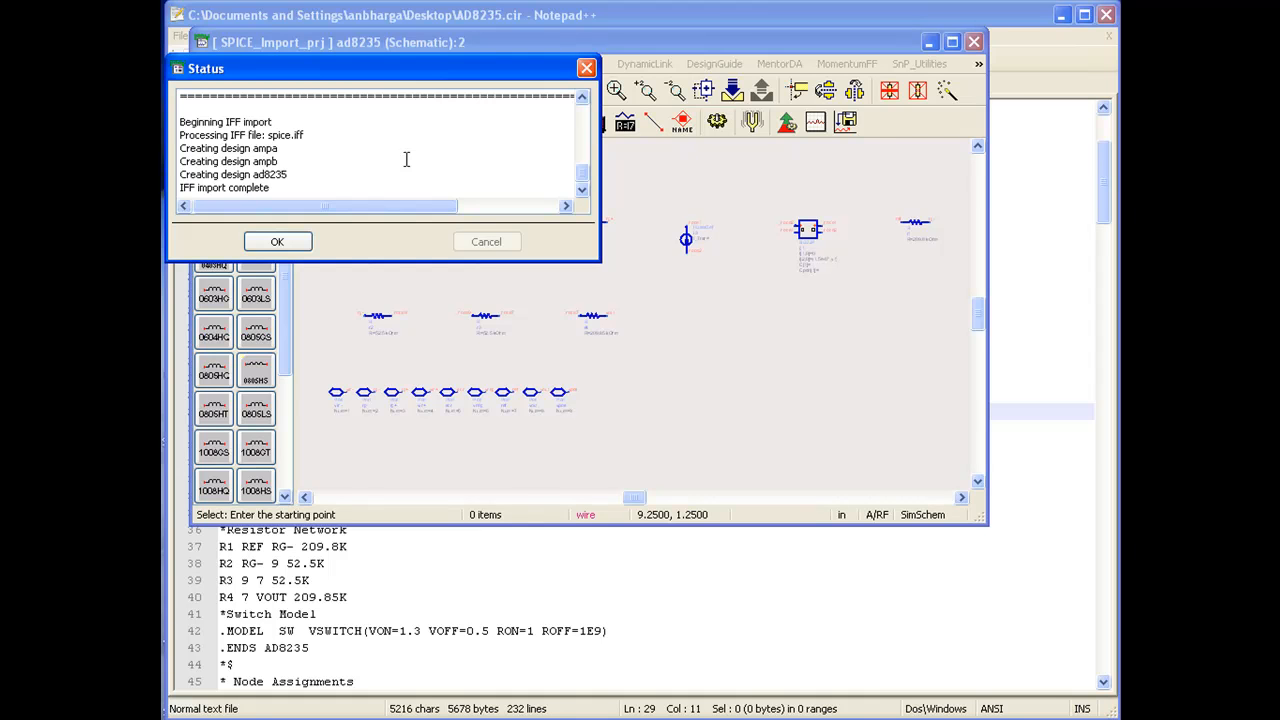
pyautogui.moveTo(318, 232)
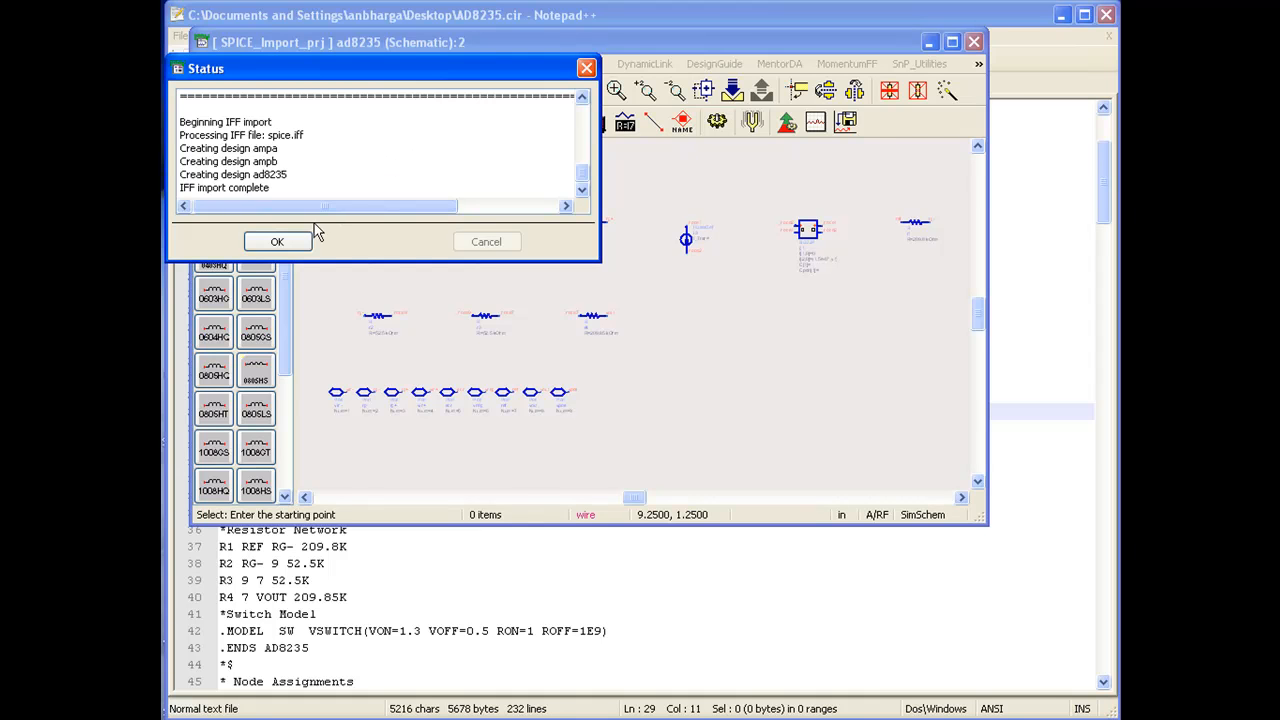
pyautogui.click(276, 240)
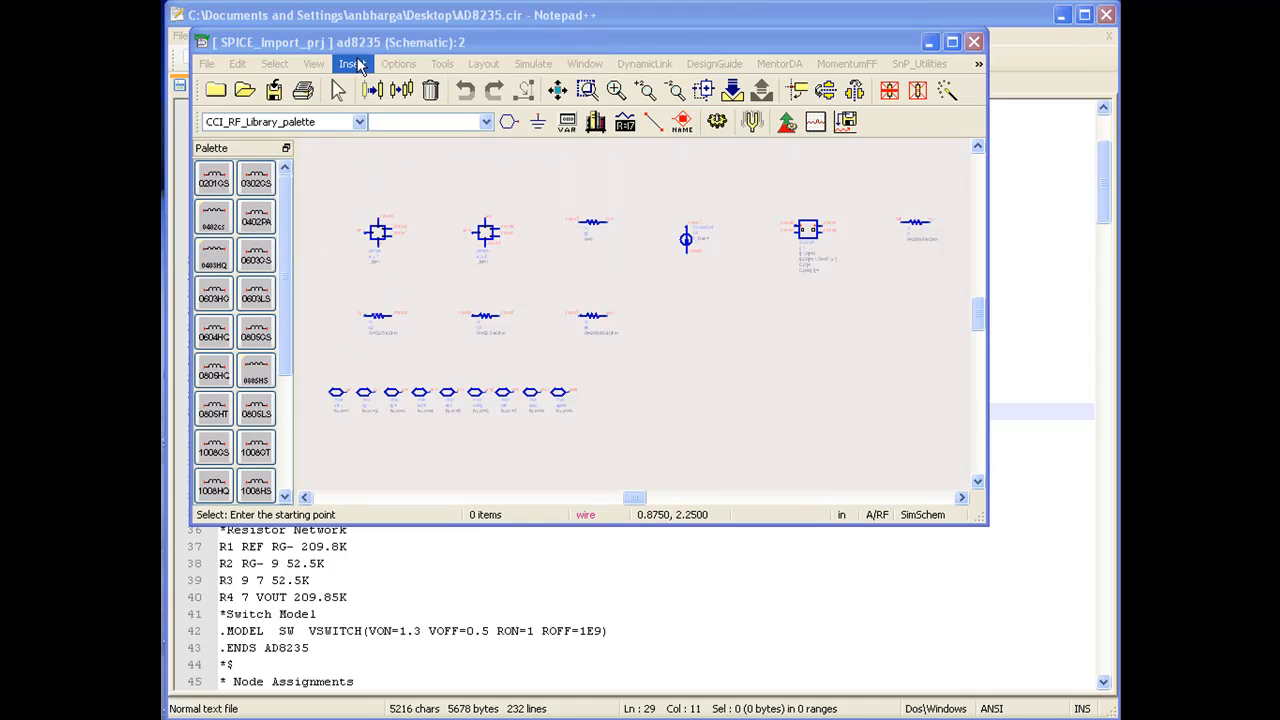
pyautogui.moveTo(378, 52)
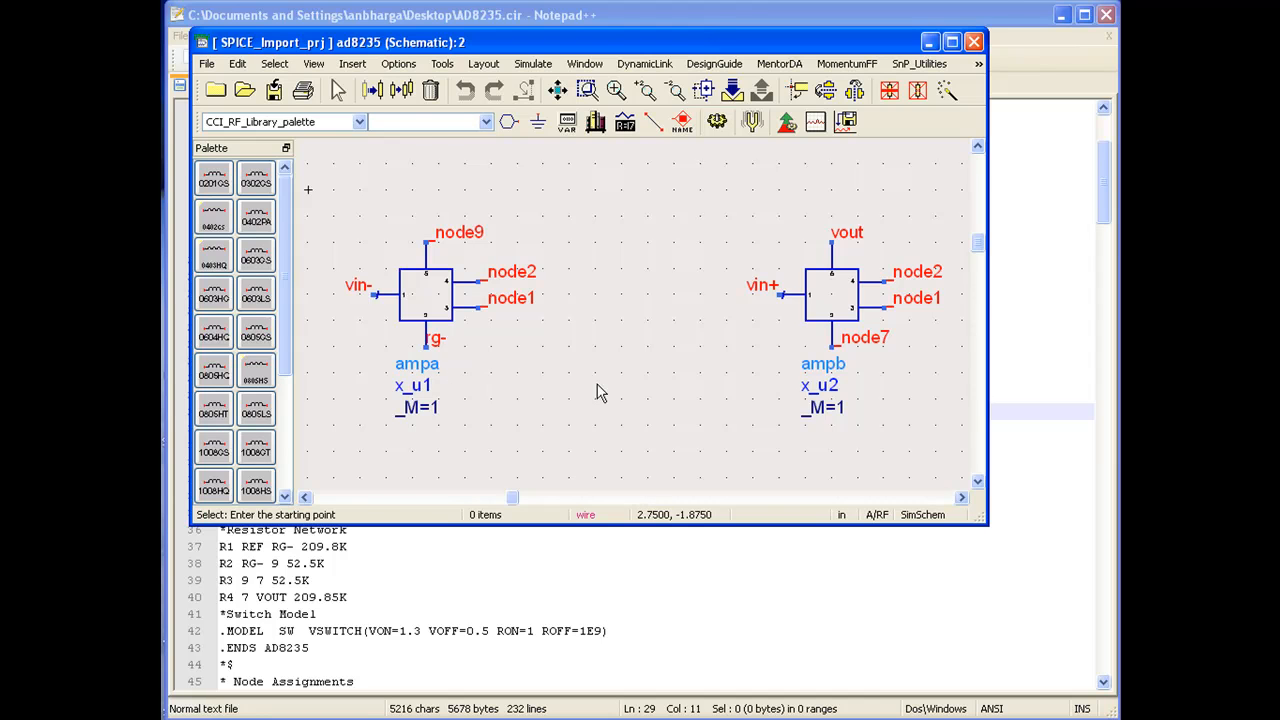
# Push into the ampb instance to view its converted op-amp subcircuit schematic.
pyautogui.click(840, 310)
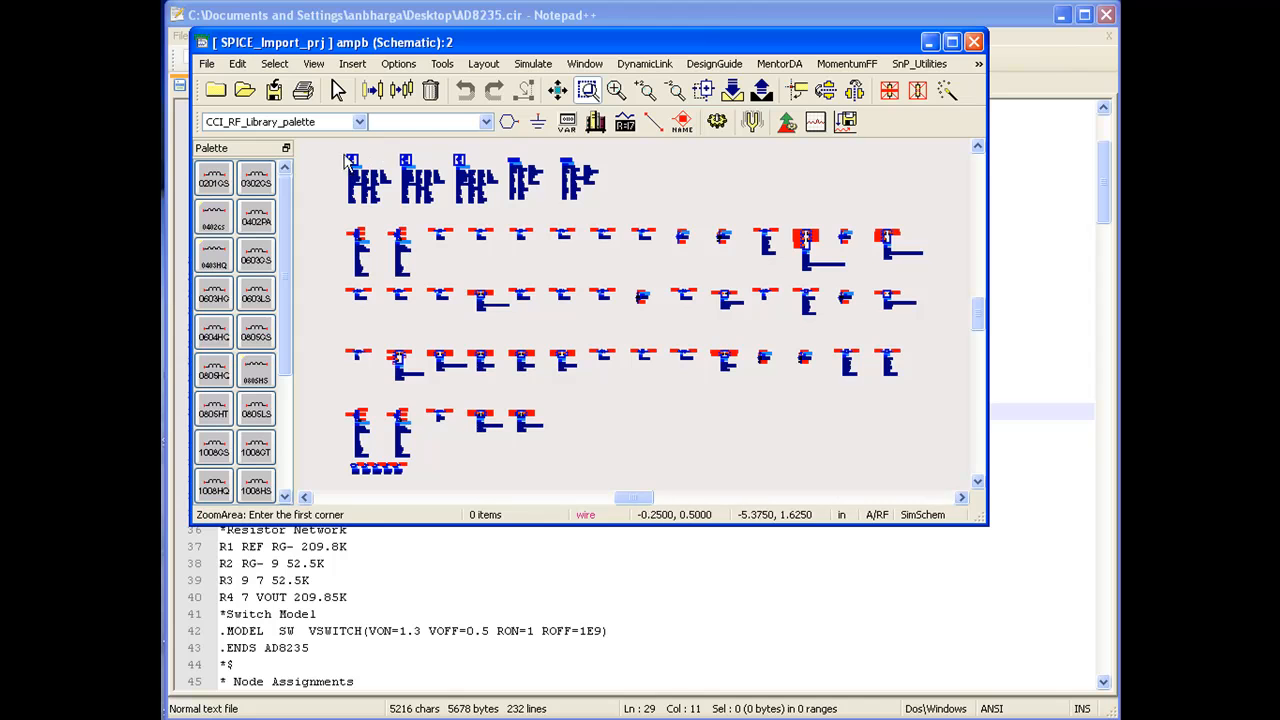
pyautogui.moveTo(350, 160); pyautogui.dragTo(556, 336)
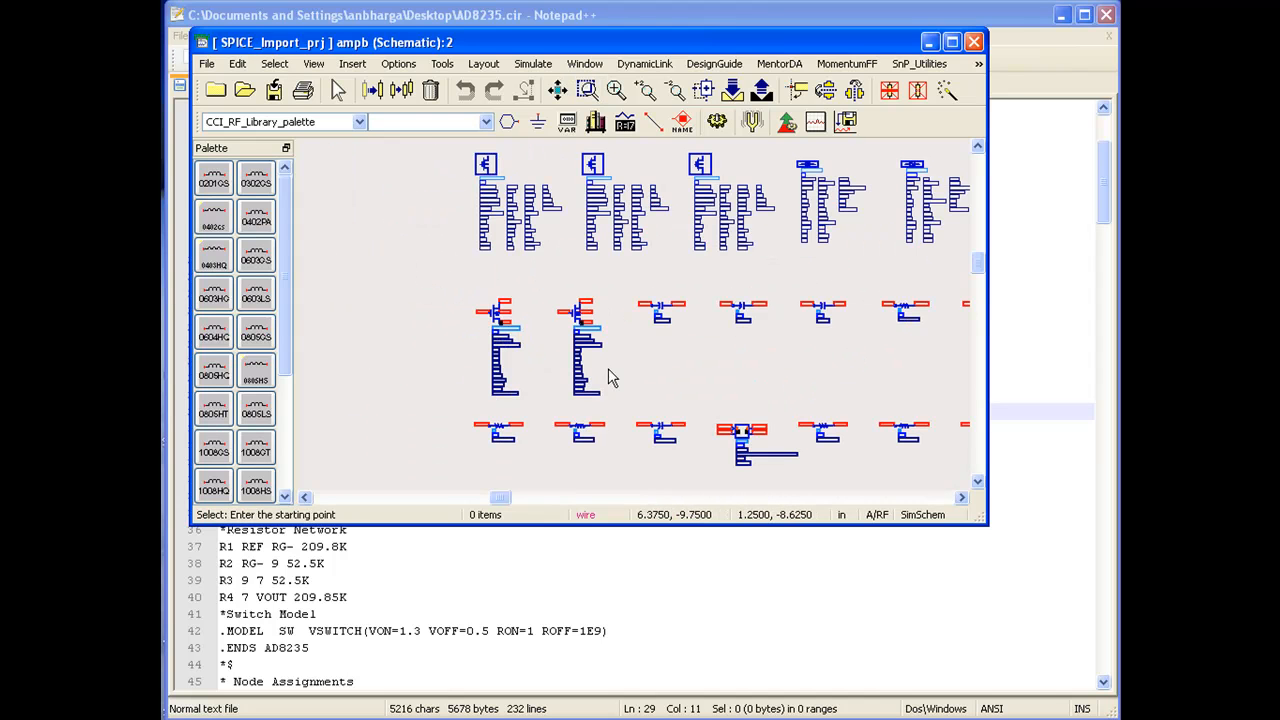
pyautogui.click(588, 90)
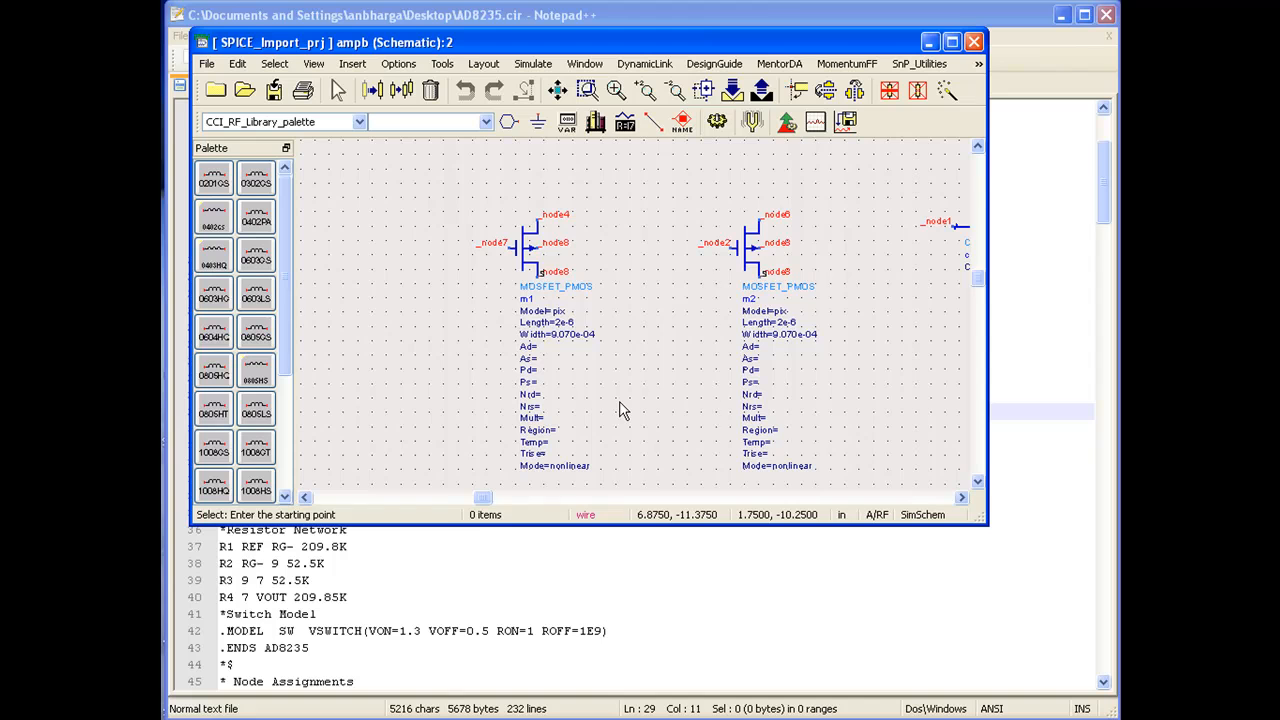
pyautogui.moveTo(588, 348)
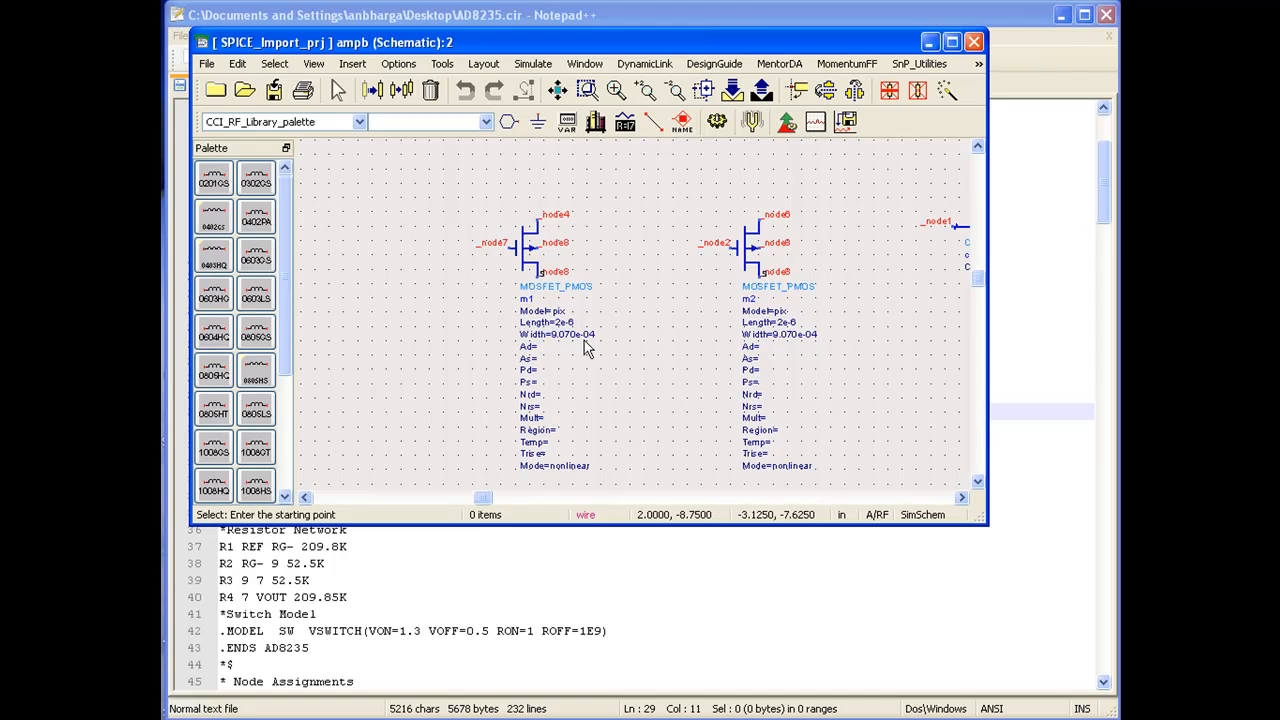
pyautogui.moveTo(528, 232)
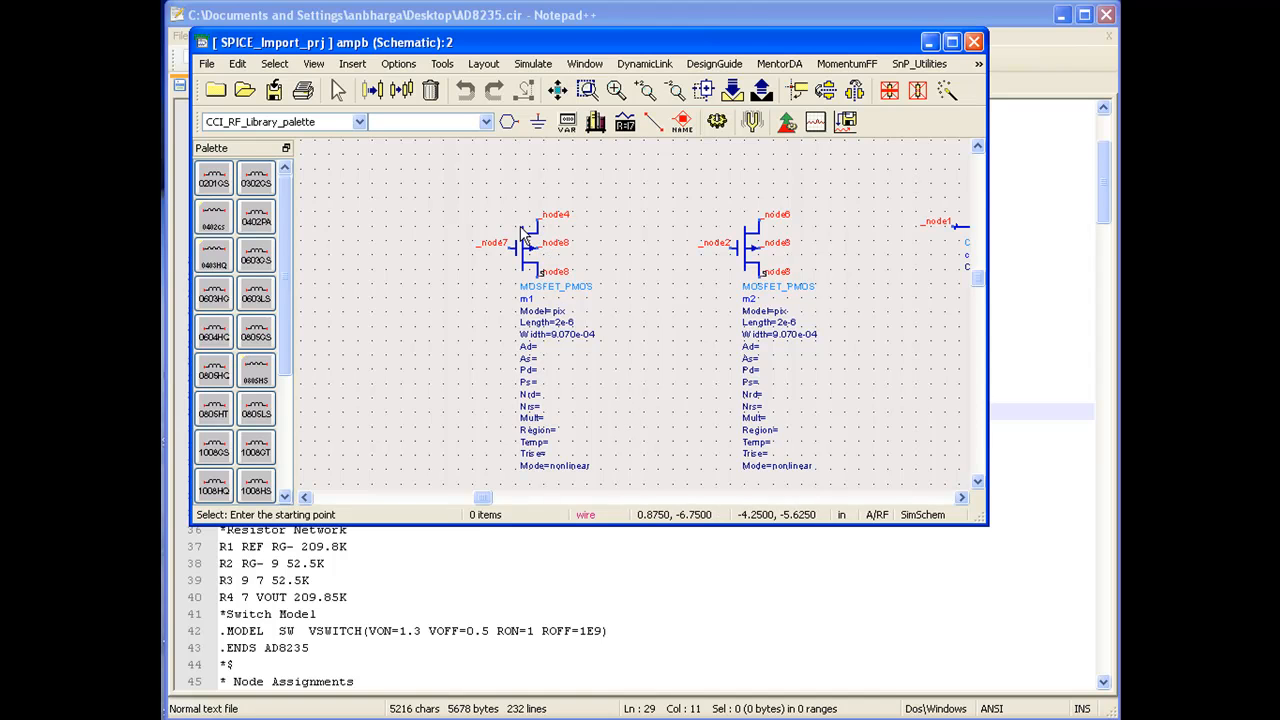
pyautogui.moveTo(588, 316)
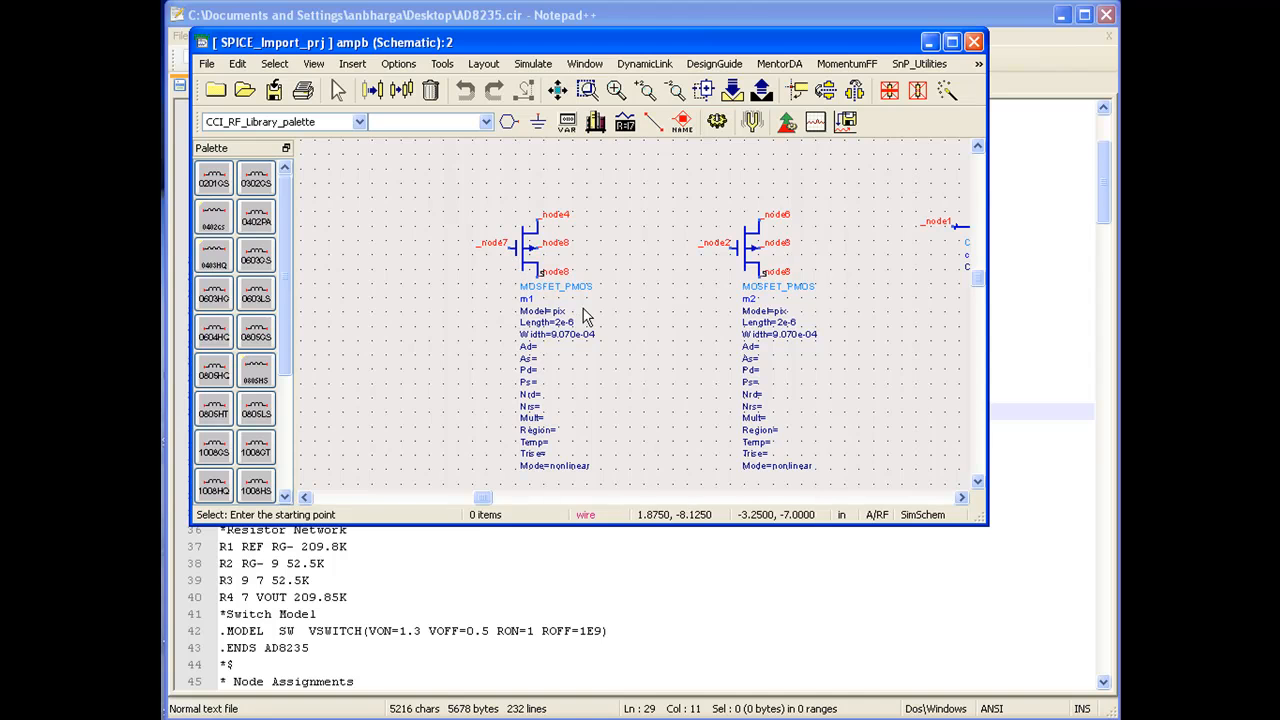
pyautogui.moveTo(558, 90)
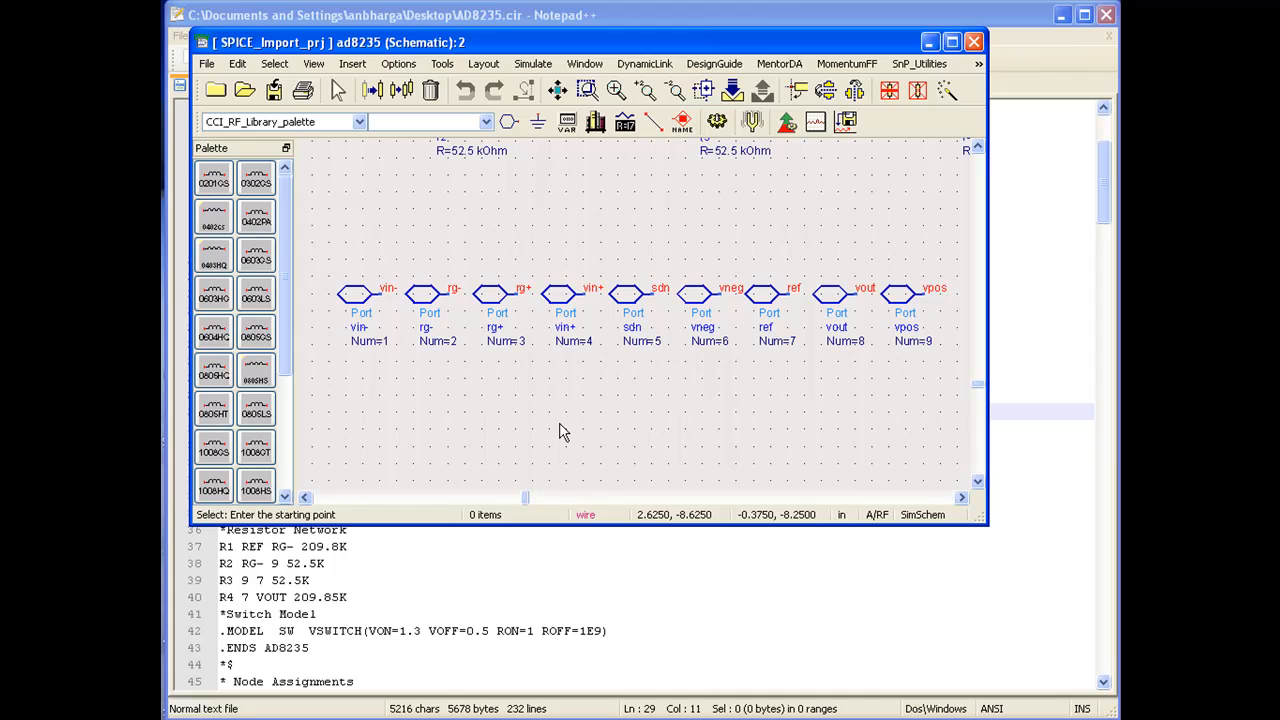
pyautogui.moveTo(560, 430)
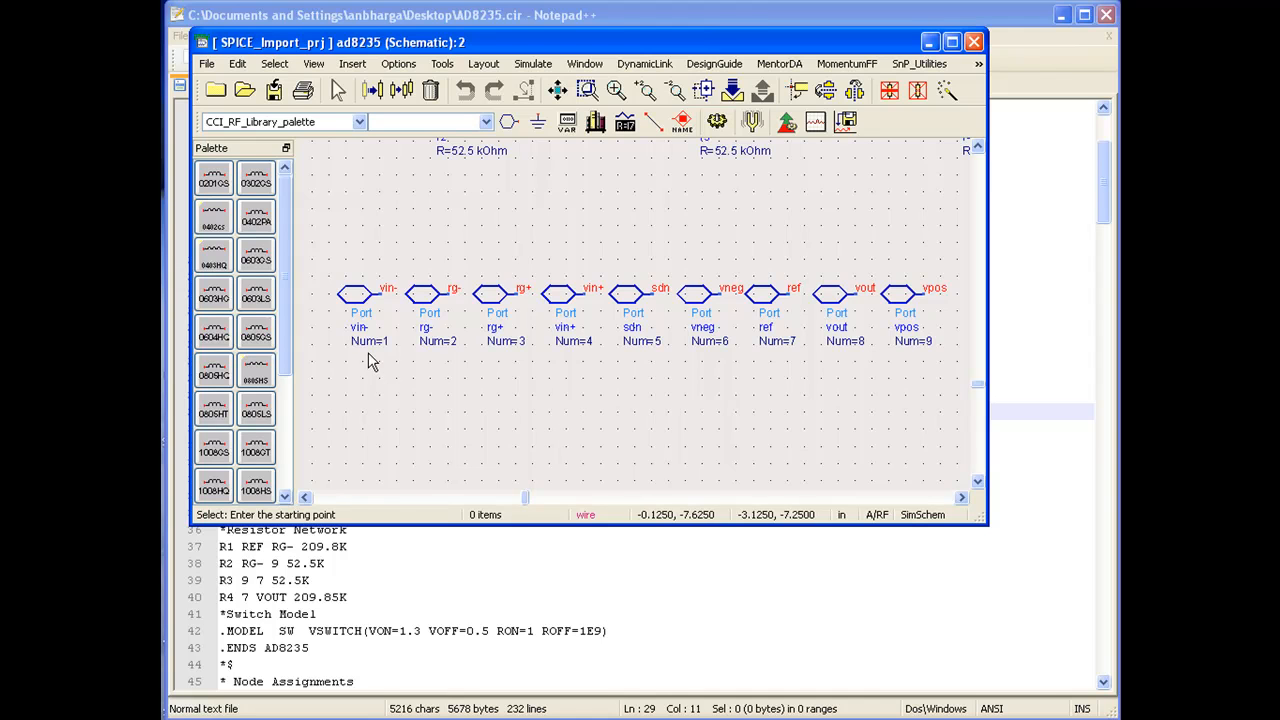
pyautogui.moveTo(408, 352)
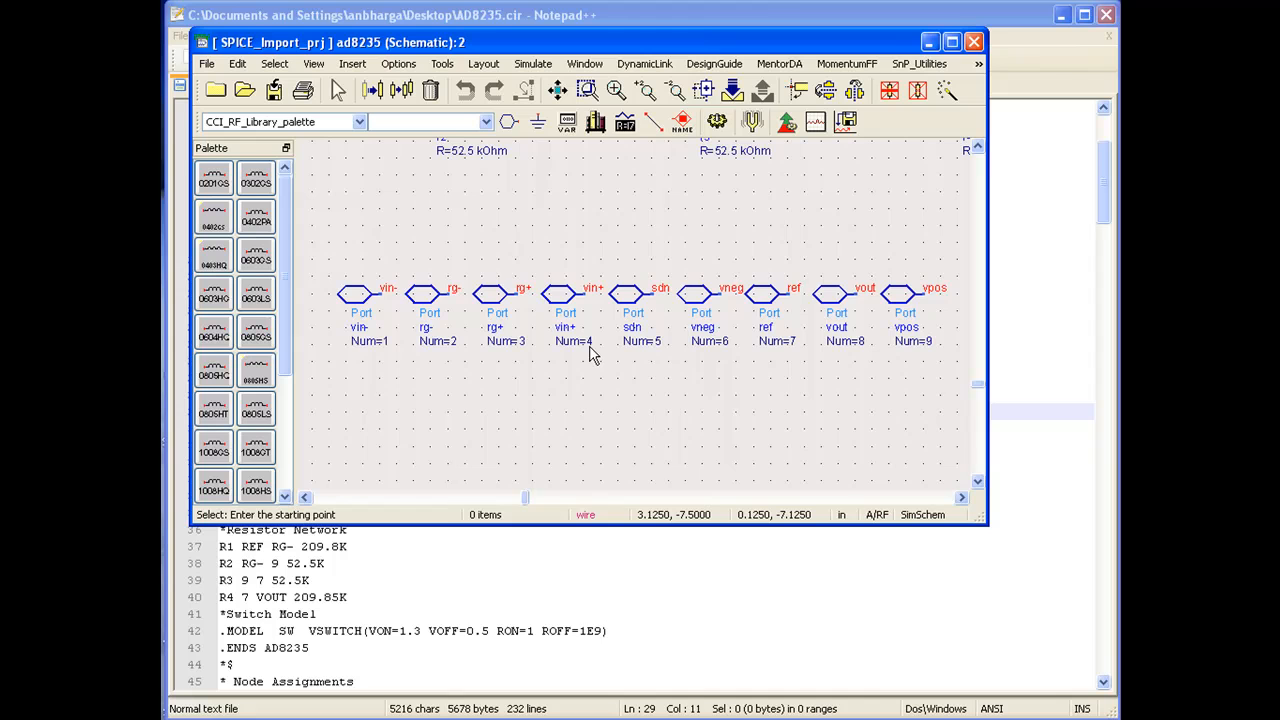
pyautogui.moveTo(576, 344)
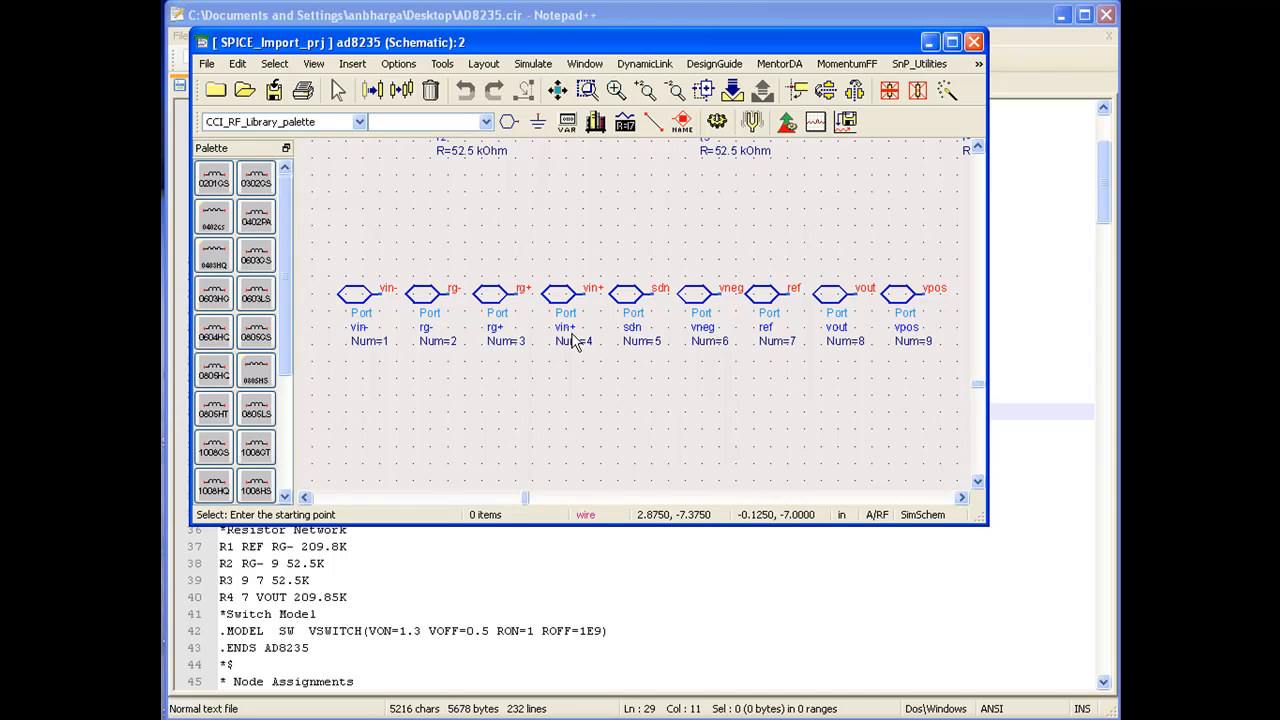
pyautogui.moveTo(592, 352)
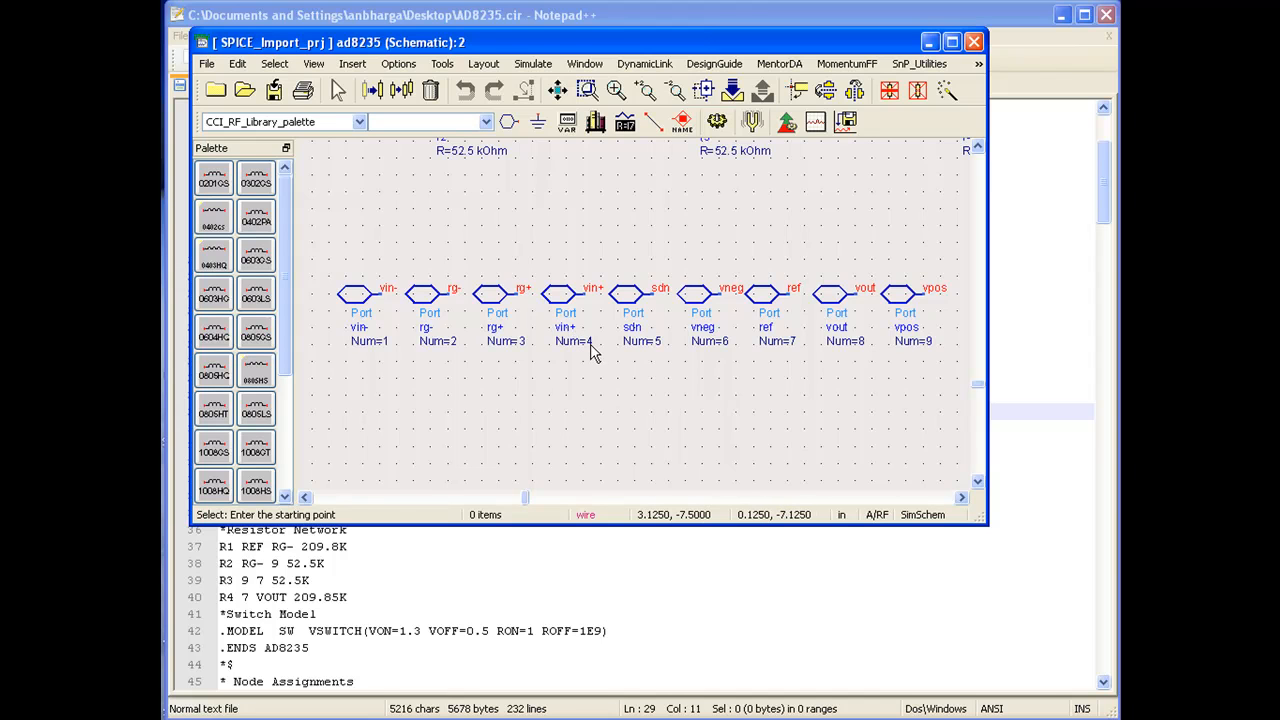
pyautogui.moveTo(576, 340)
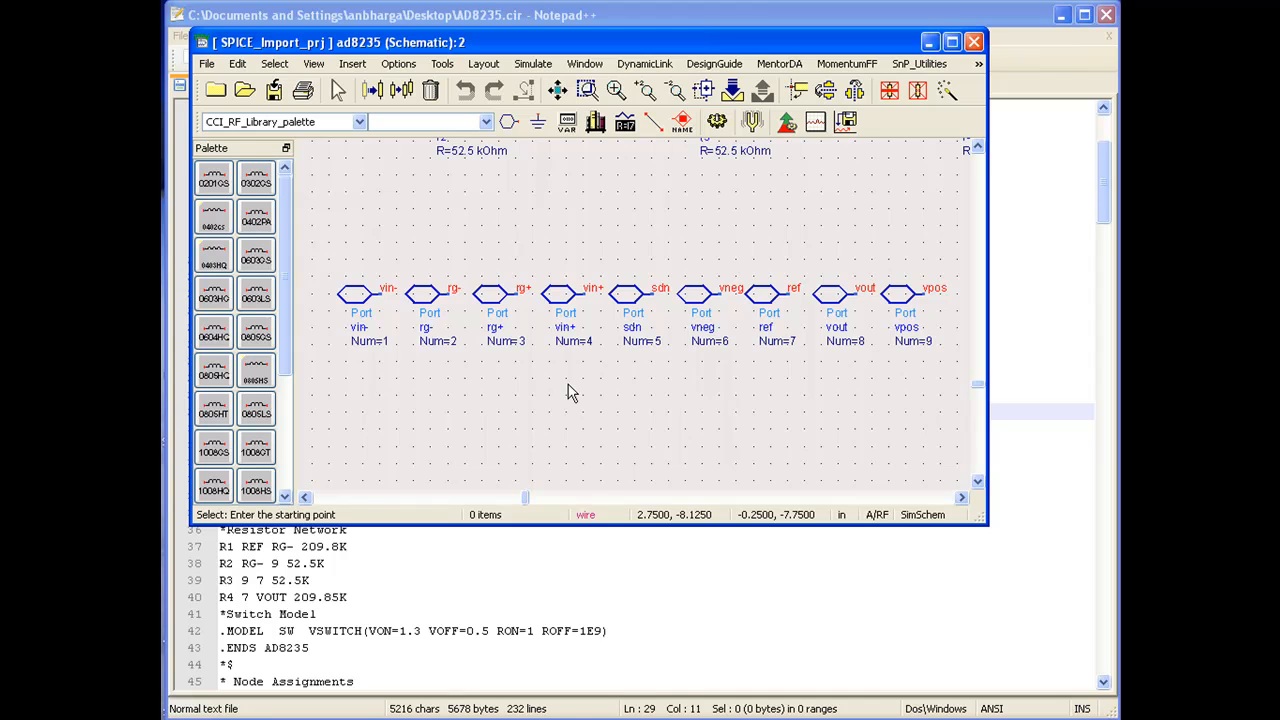
pyautogui.moveTo(476, 342)
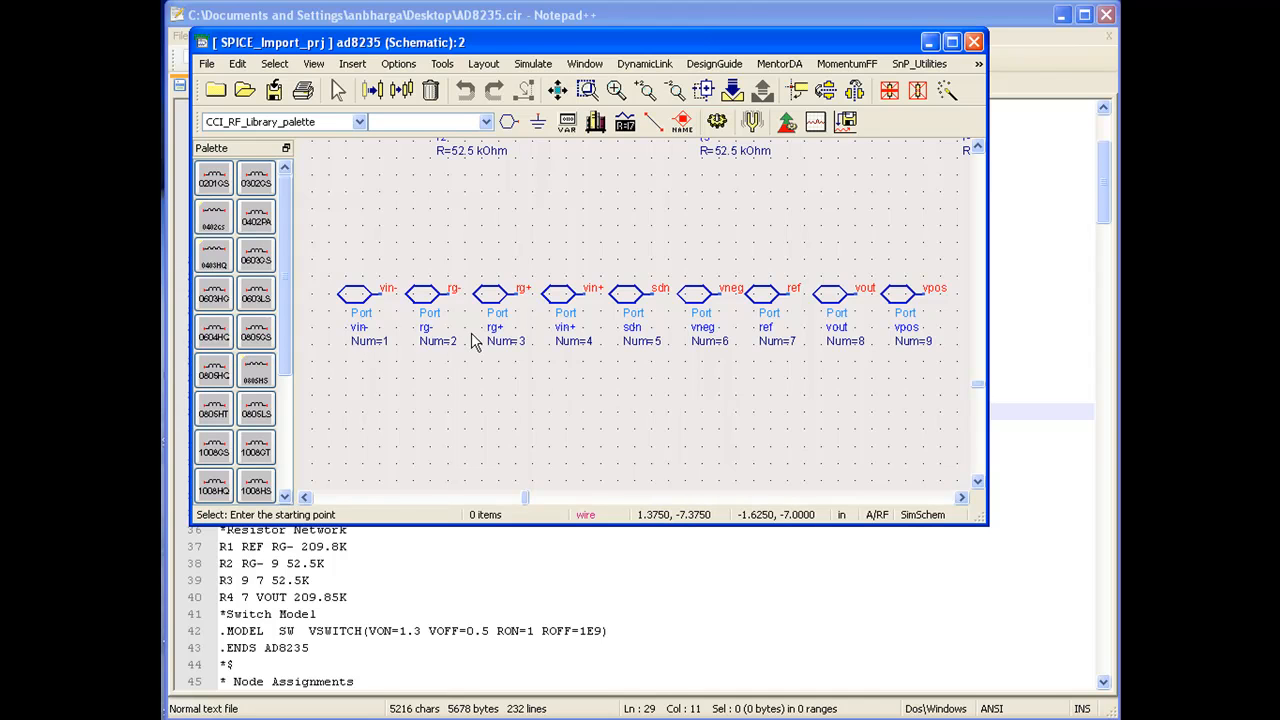
pyautogui.moveTo(512, 344)
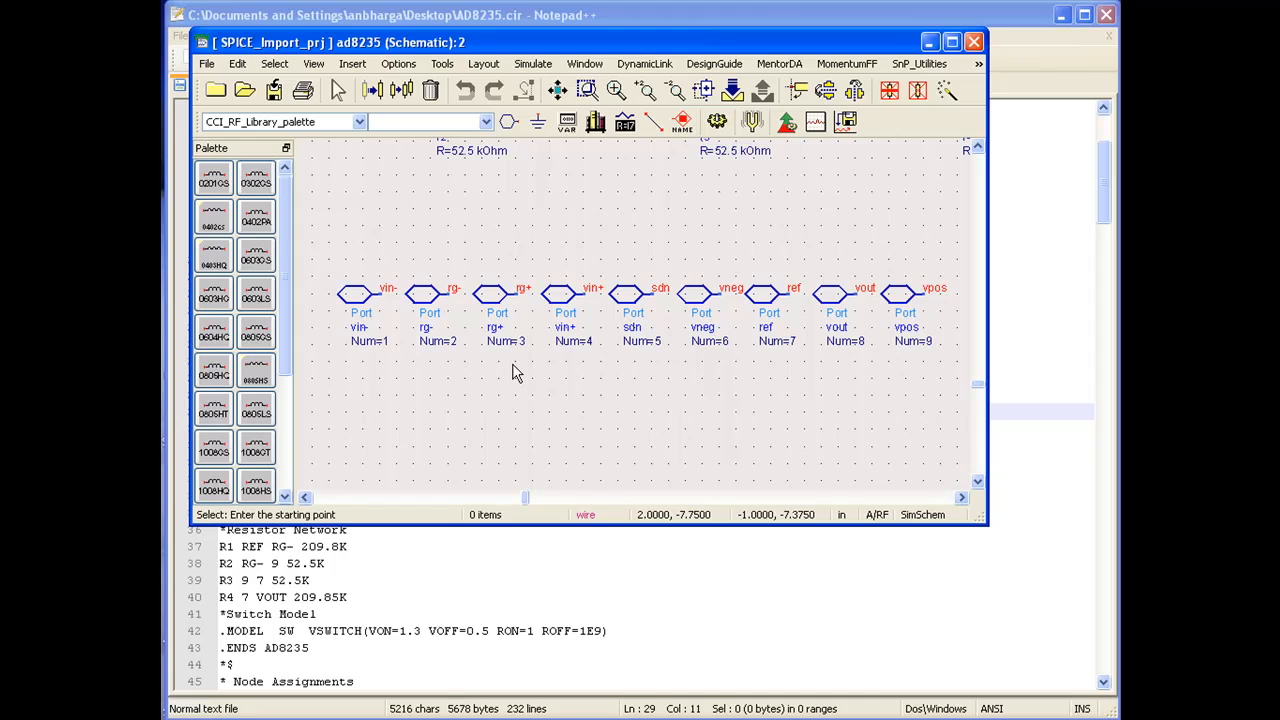
pyautogui.moveTo(596, 226)
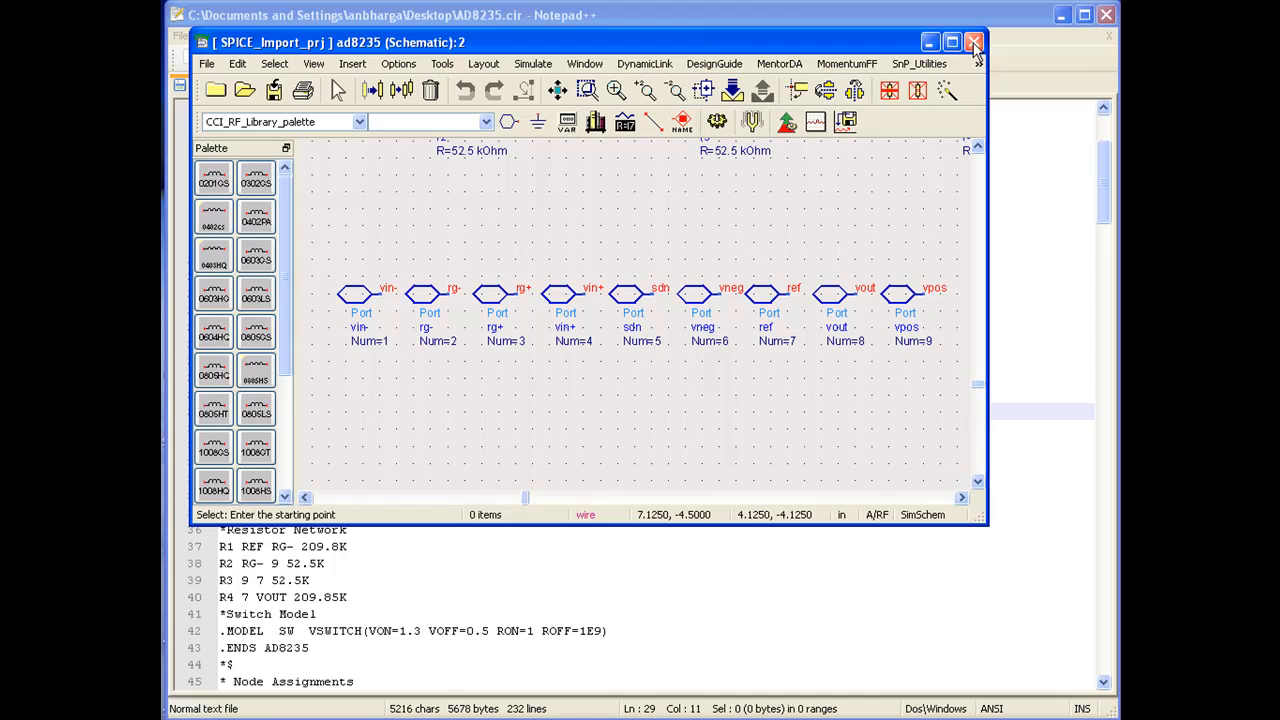
# Close the ad8235 schematic, check ad8235, ampa and ampb in Project View, and start a new schematic.
pyautogui.click(976, 42)
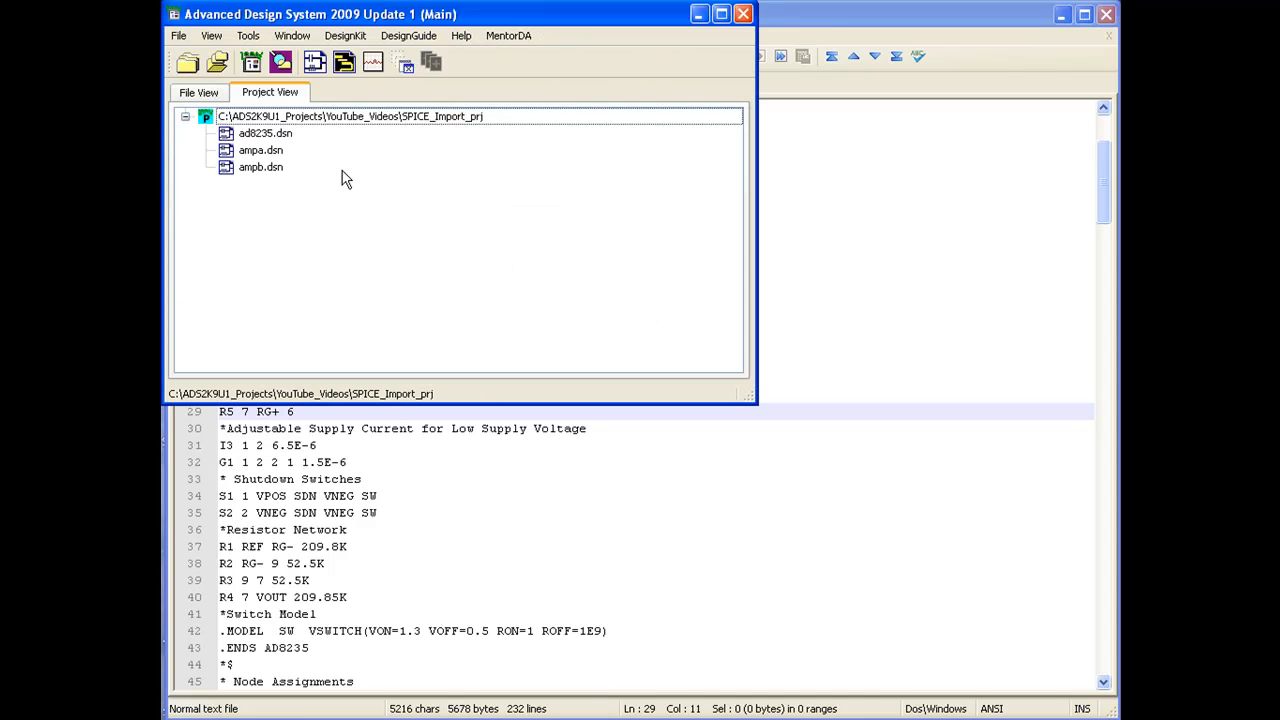
pyautogui.click(264, 132)
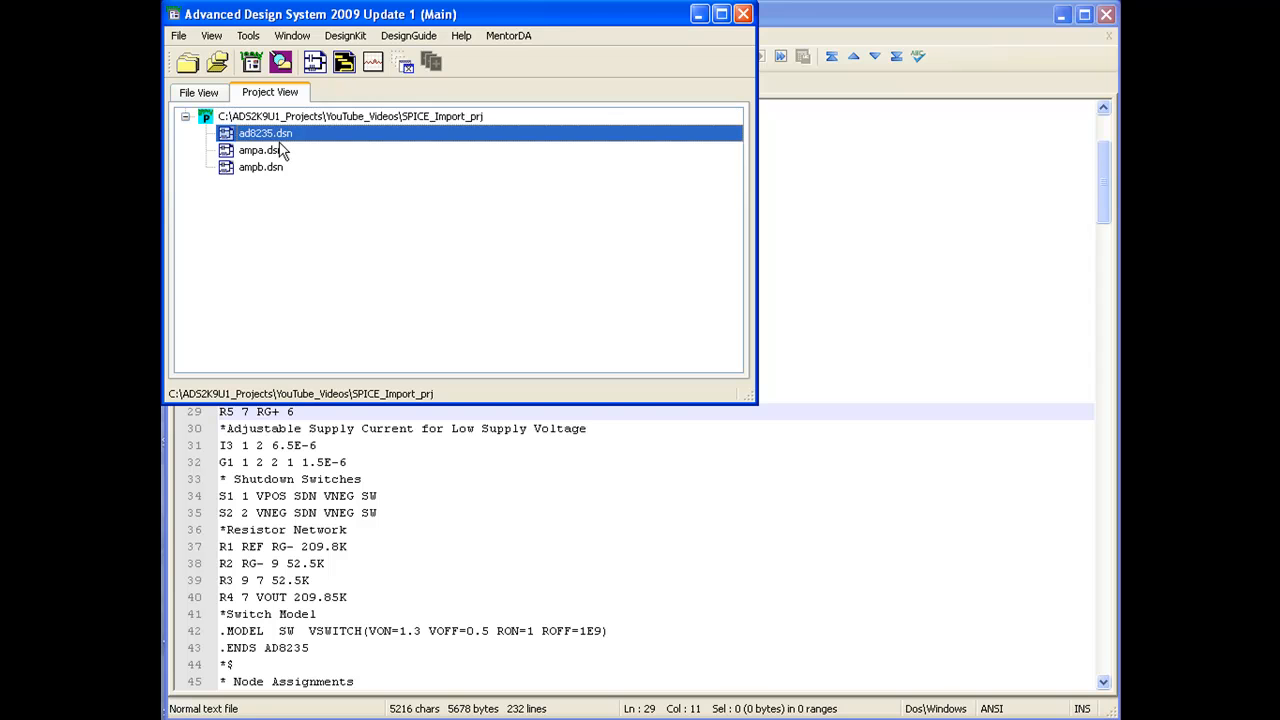
pyautogui.click(260, 166)
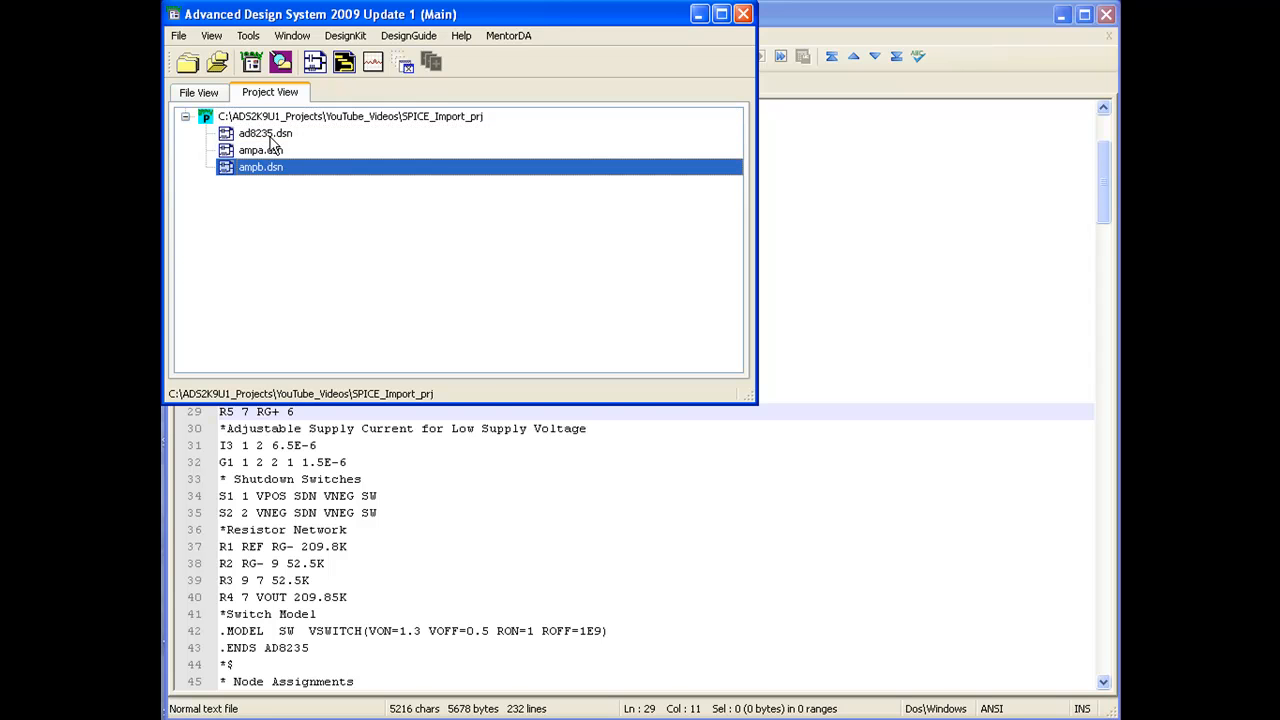
pyautogui.moveTo(266, 132)
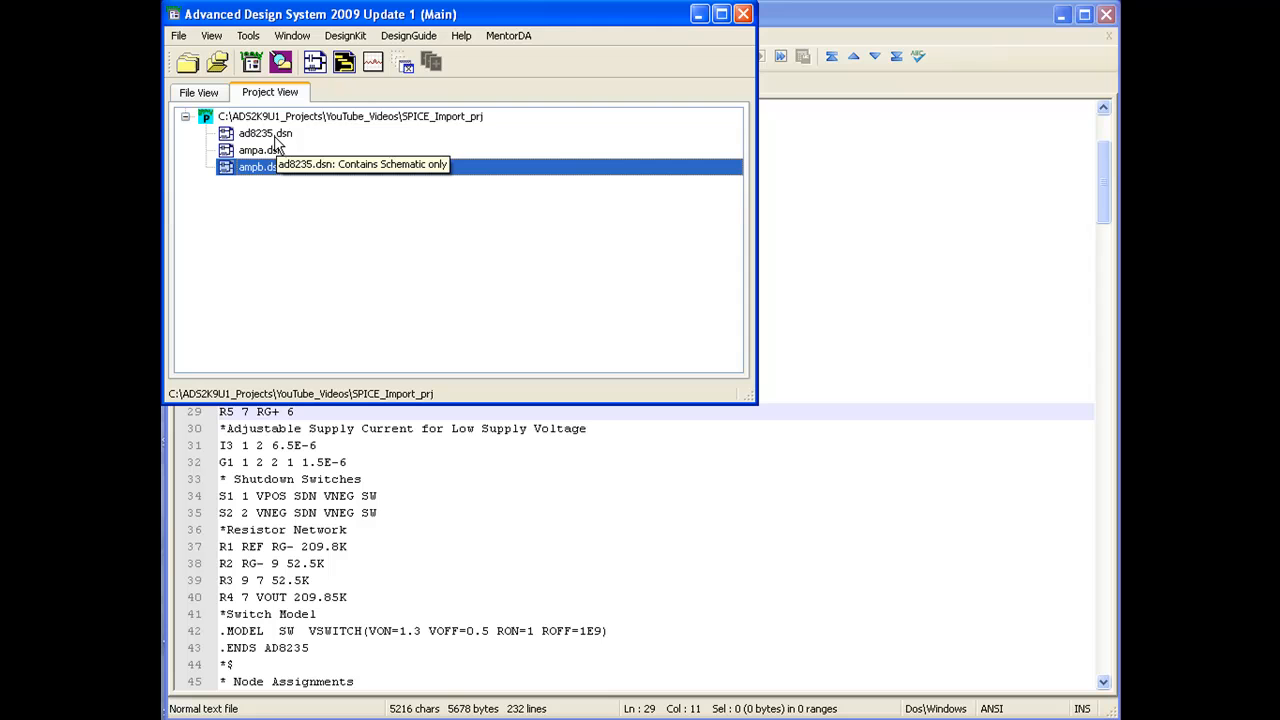
pyautogui.click(260, 150)
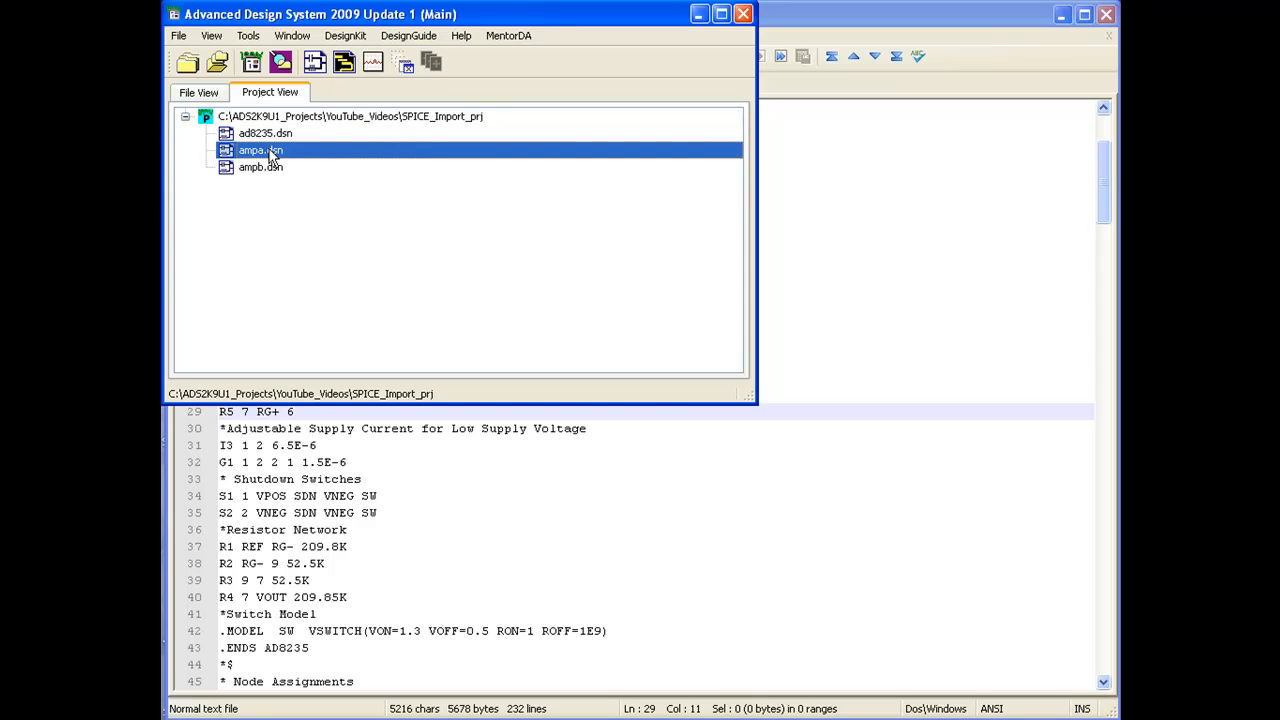
pyautogui.click(260, 168)
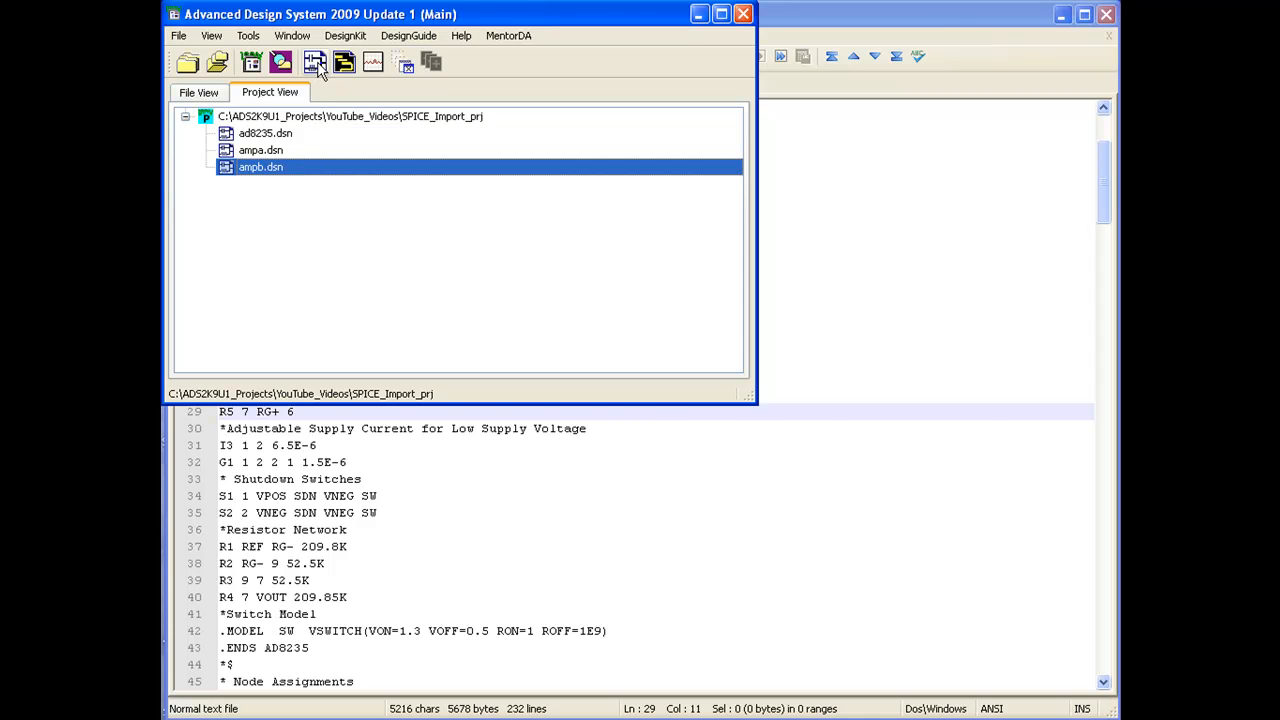
pyautogui.click(316, 62)
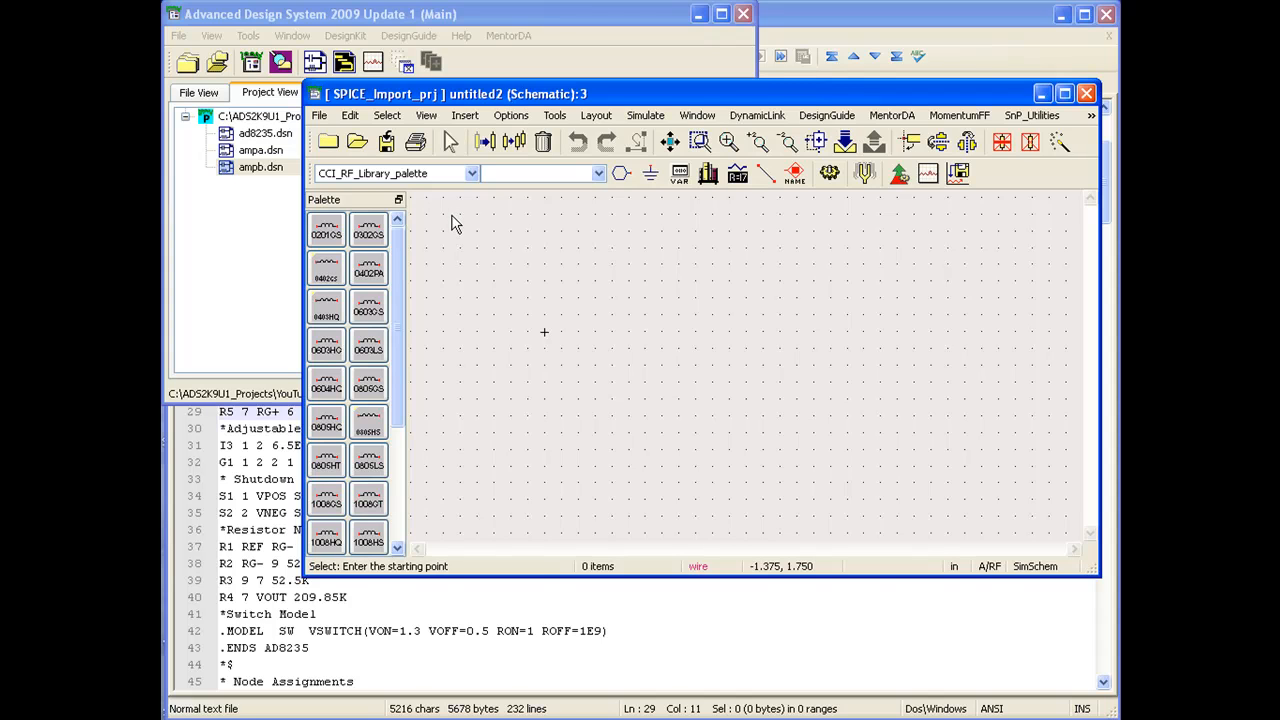
pyautogui.moveTo(518, 282)
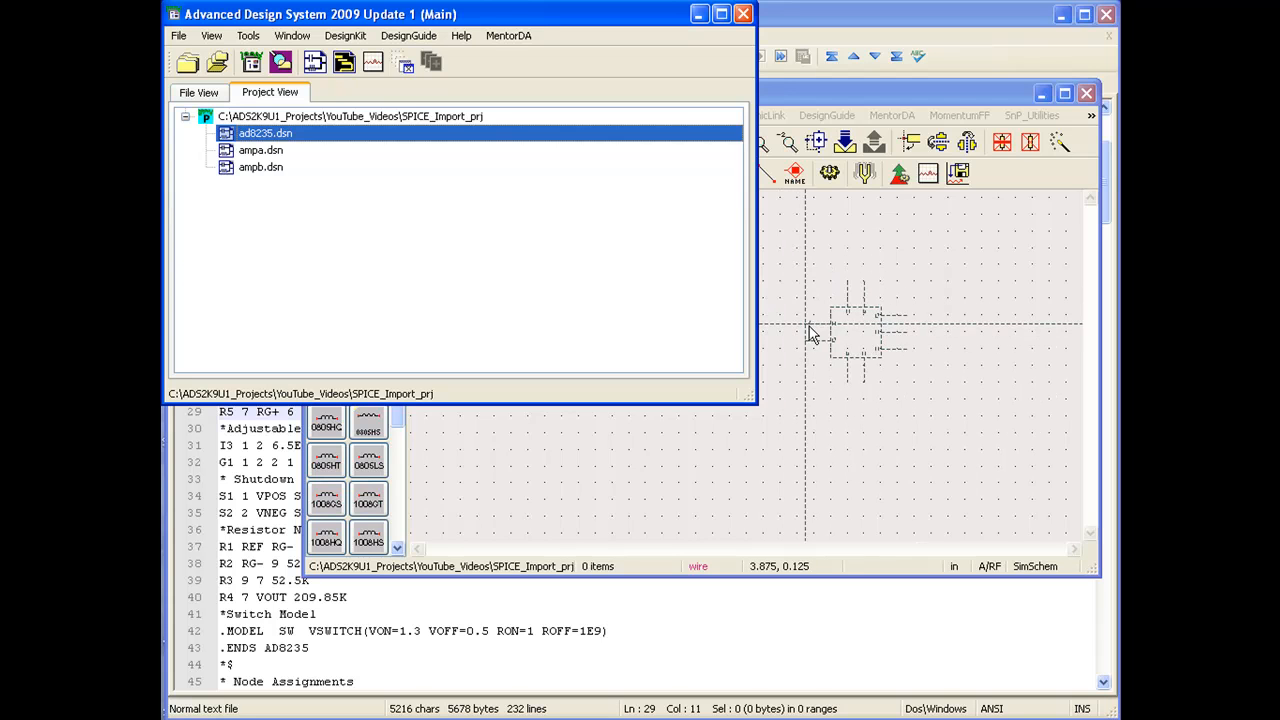
pyautogui.moveTo(808, 318)
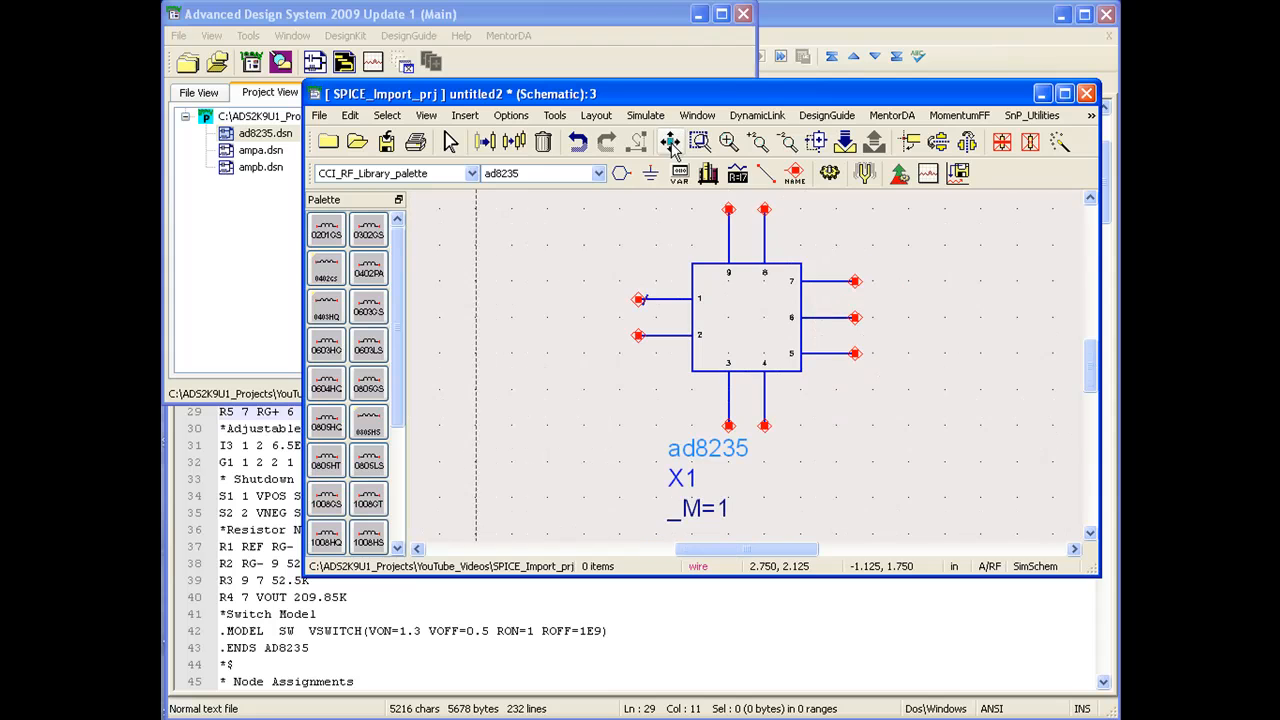
# Maximize the untitled2 schematic window holding the placed nine-pin ad8235 symbol X1.
pyautogui.click(670, 144)
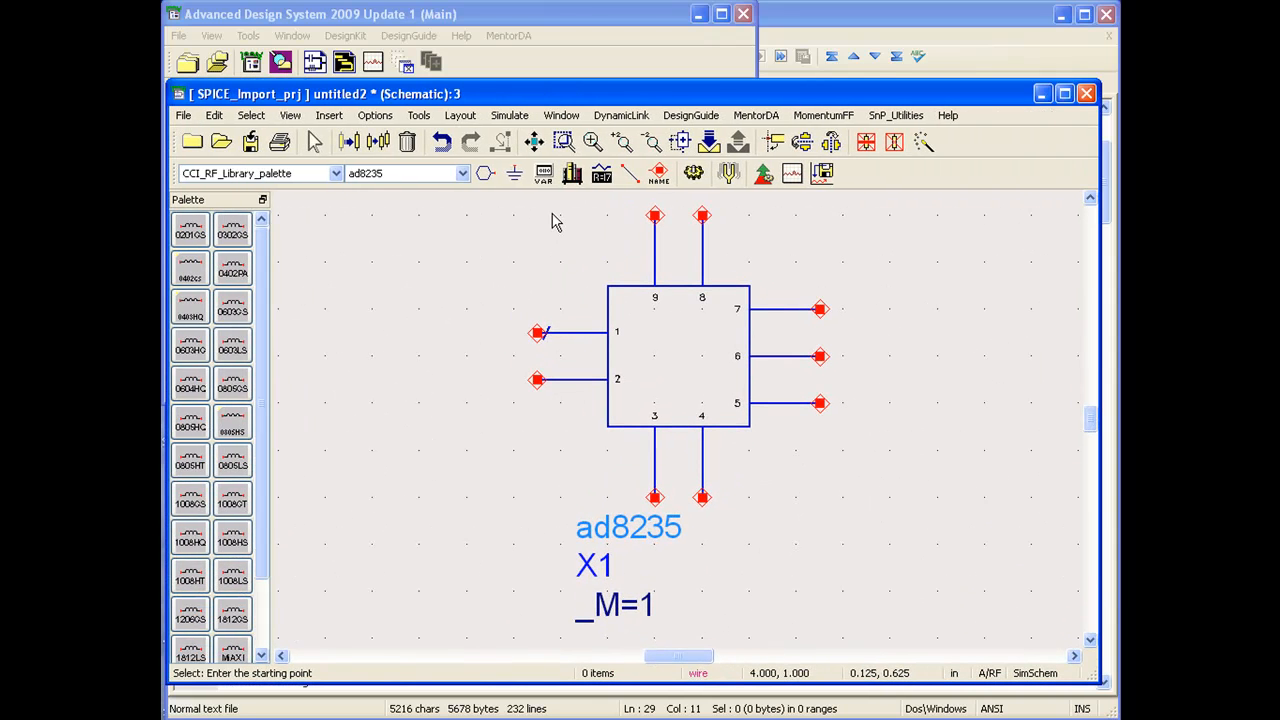
pyautogui.moveTo(748, 308)
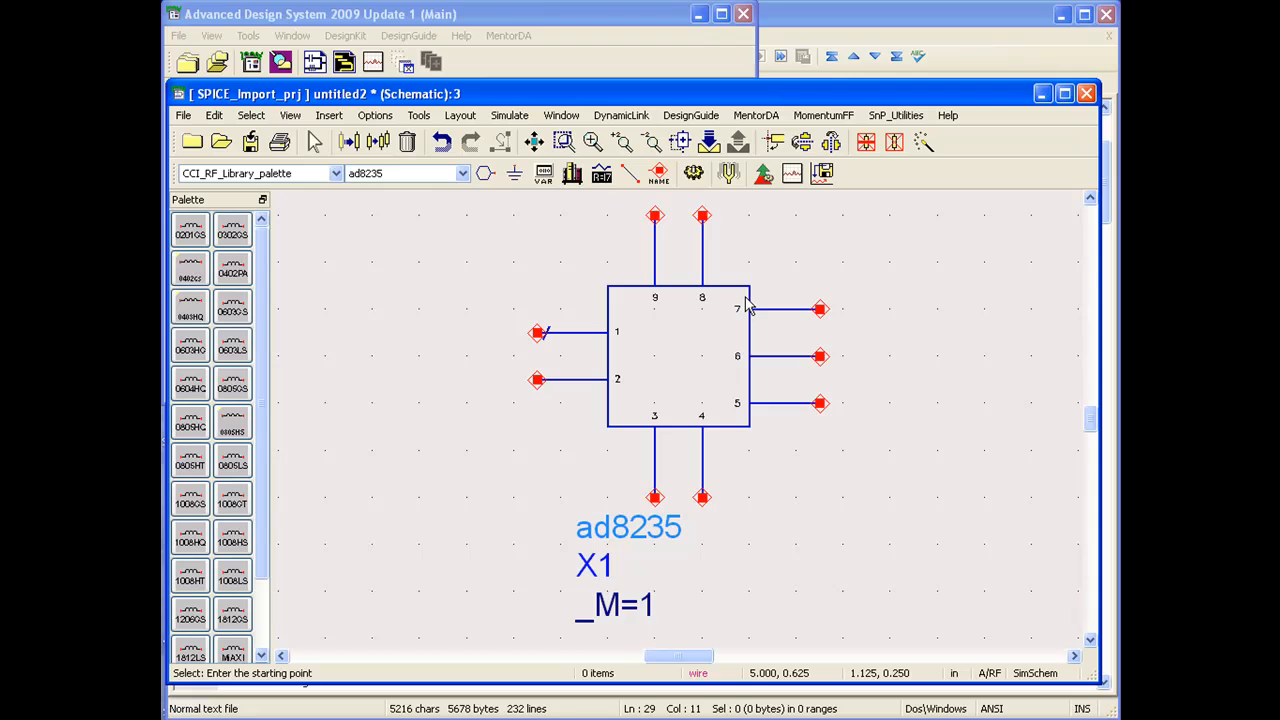
pyautogui.moveTo(658, 298)
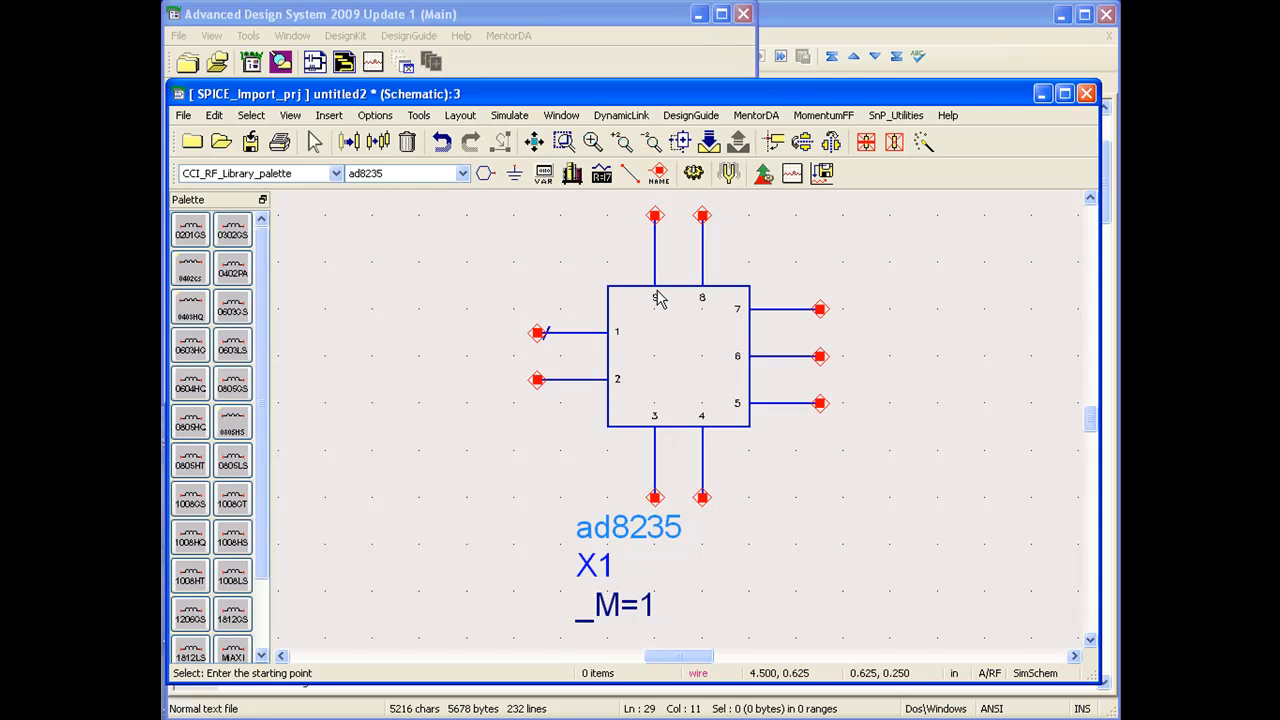
pyautogui.click(690, 354)
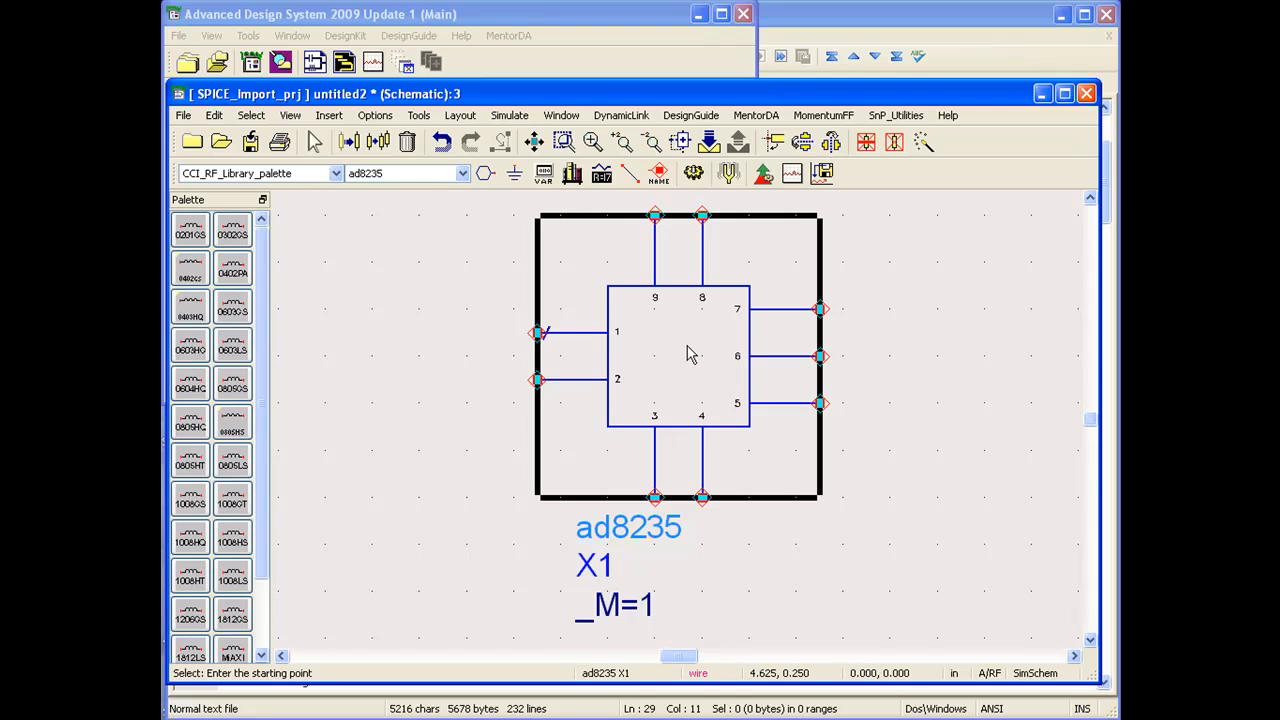
pyautogui.moveTo(708, 140)
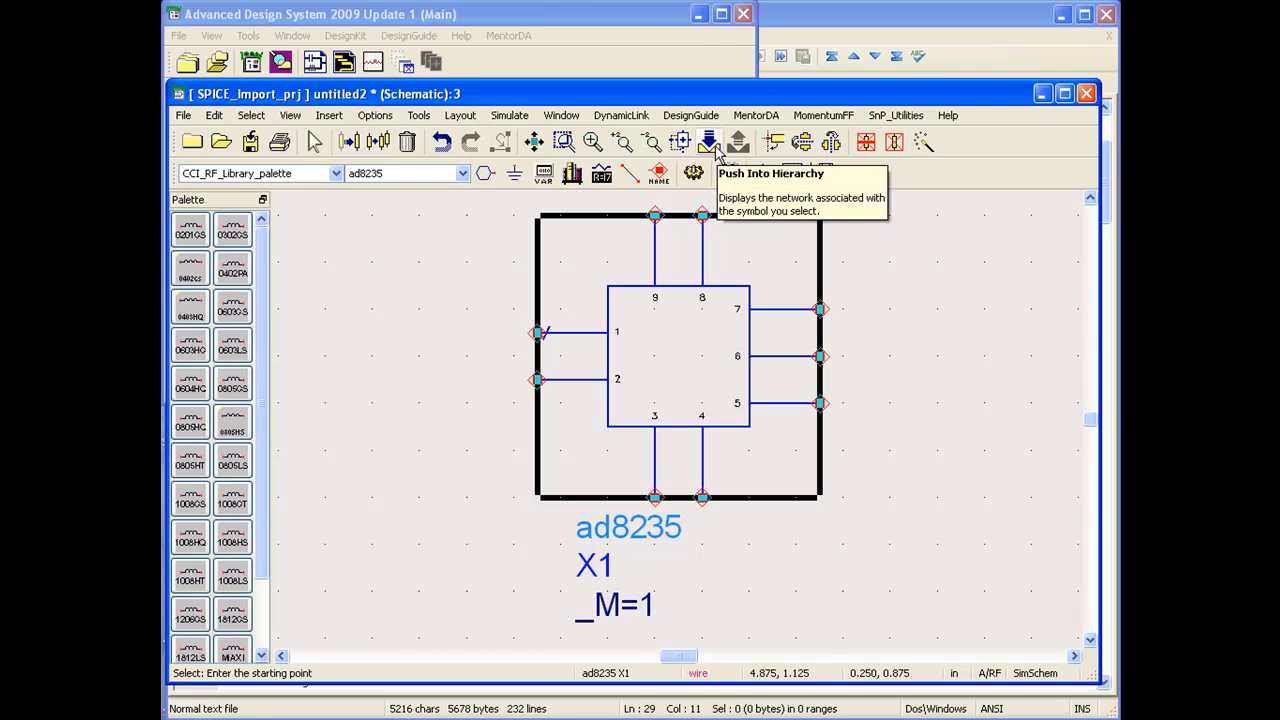
pyautogui.click(708, 140)
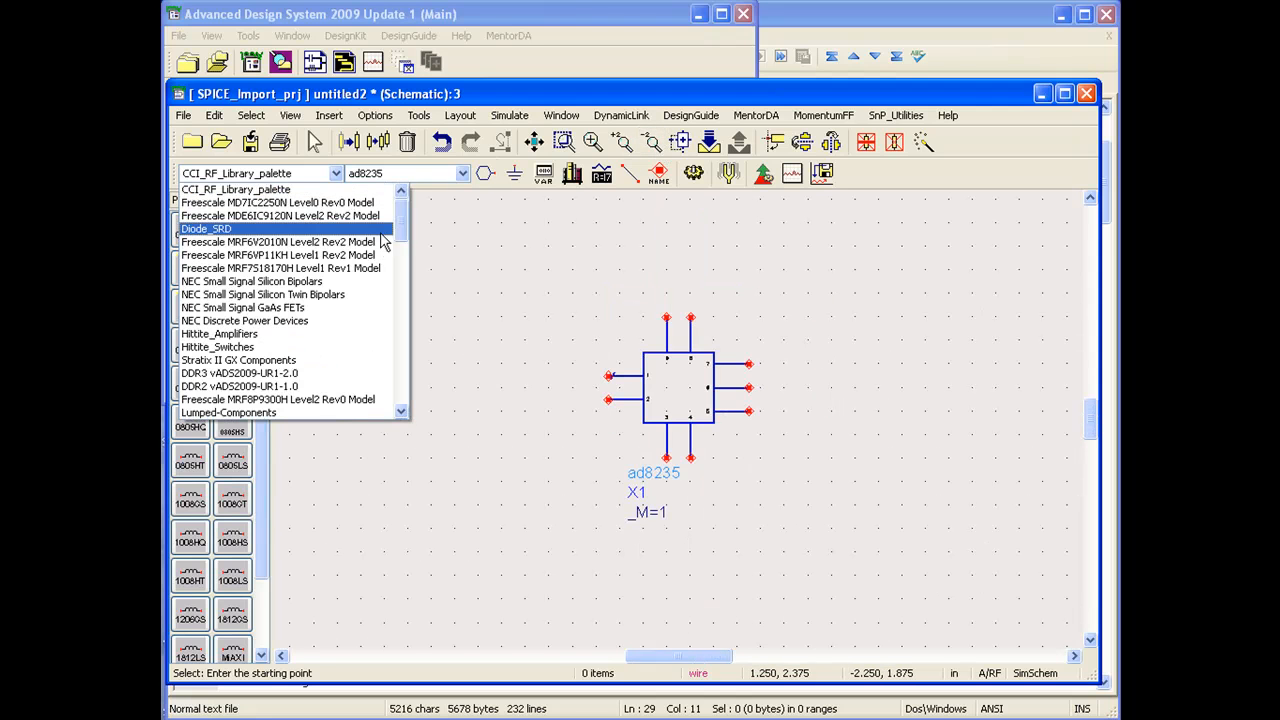
# Scroll the component palette list down to the Simulation palettes, highlighting Simulation-Instrument.
pyautogui.scroll(-3)
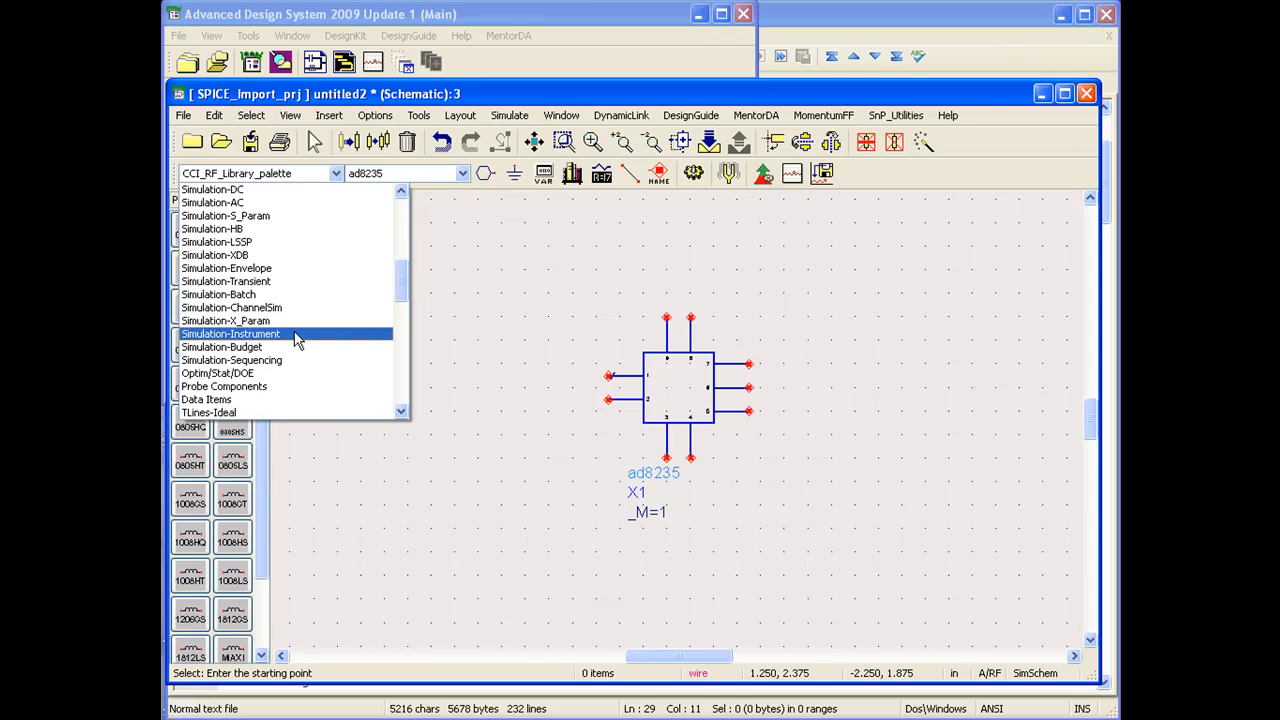
pyautogui.moveTo(222, 348)
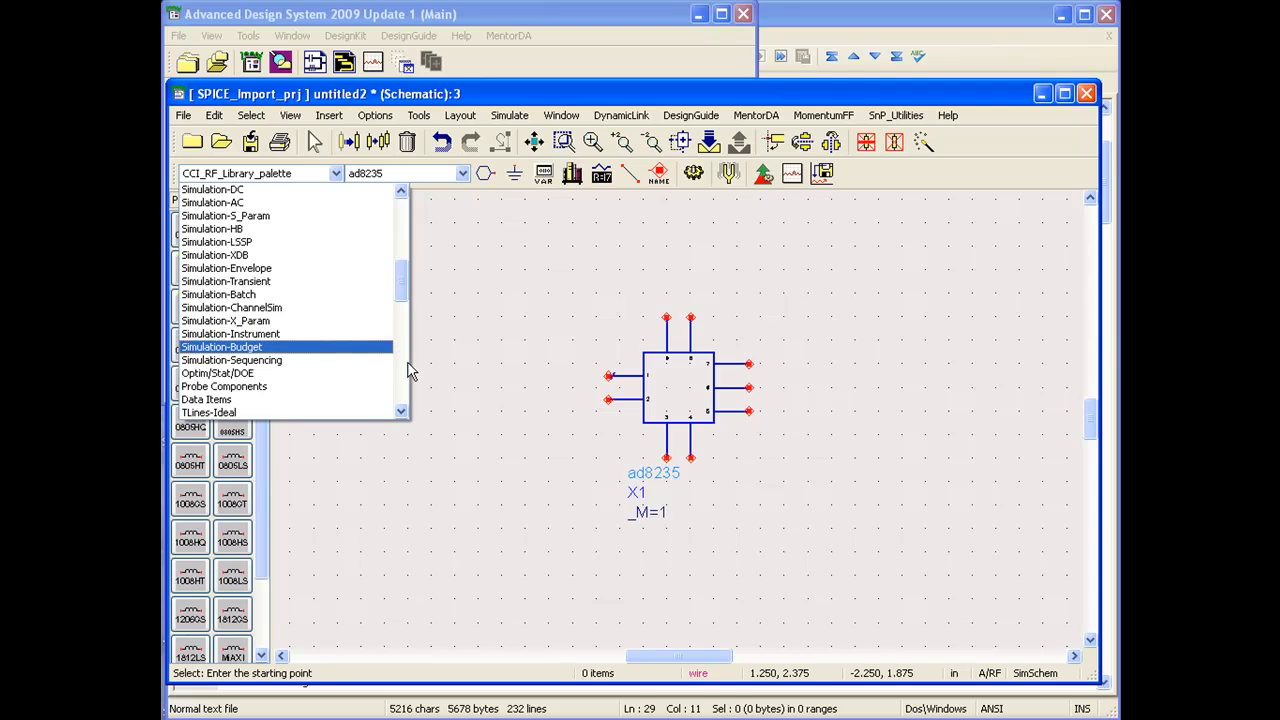
pyautogui.moveTo(484, 380)
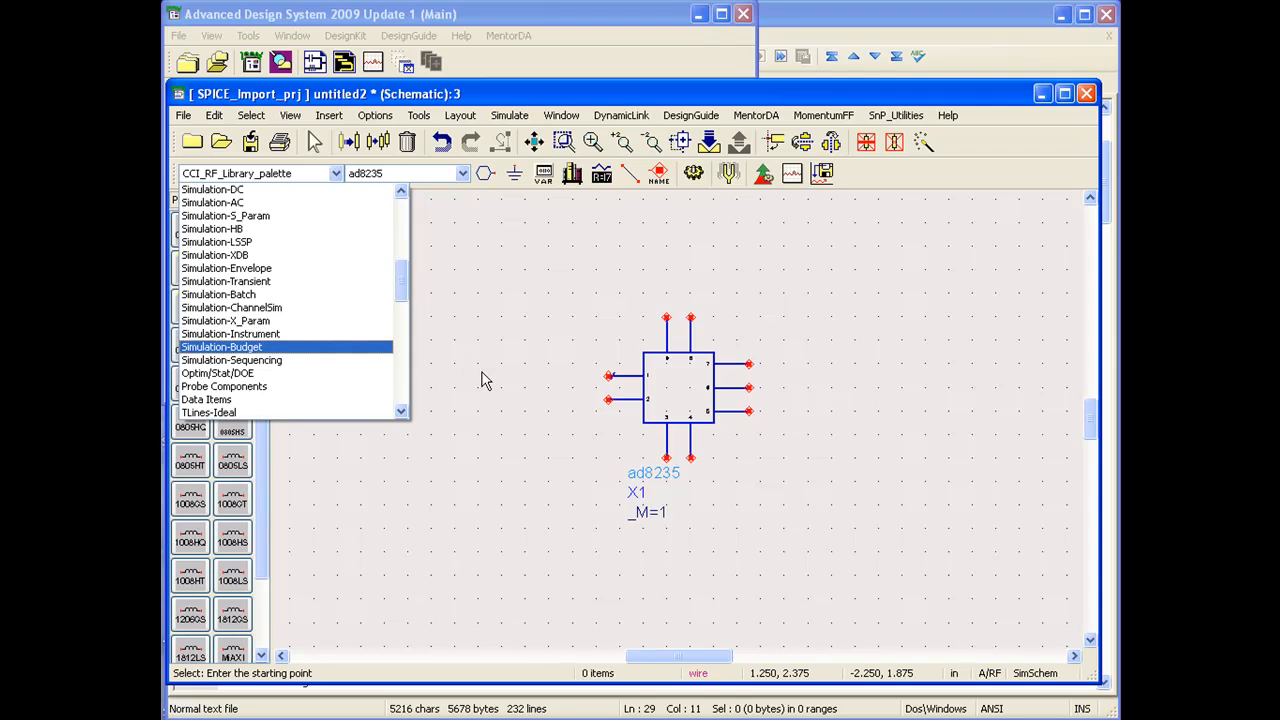